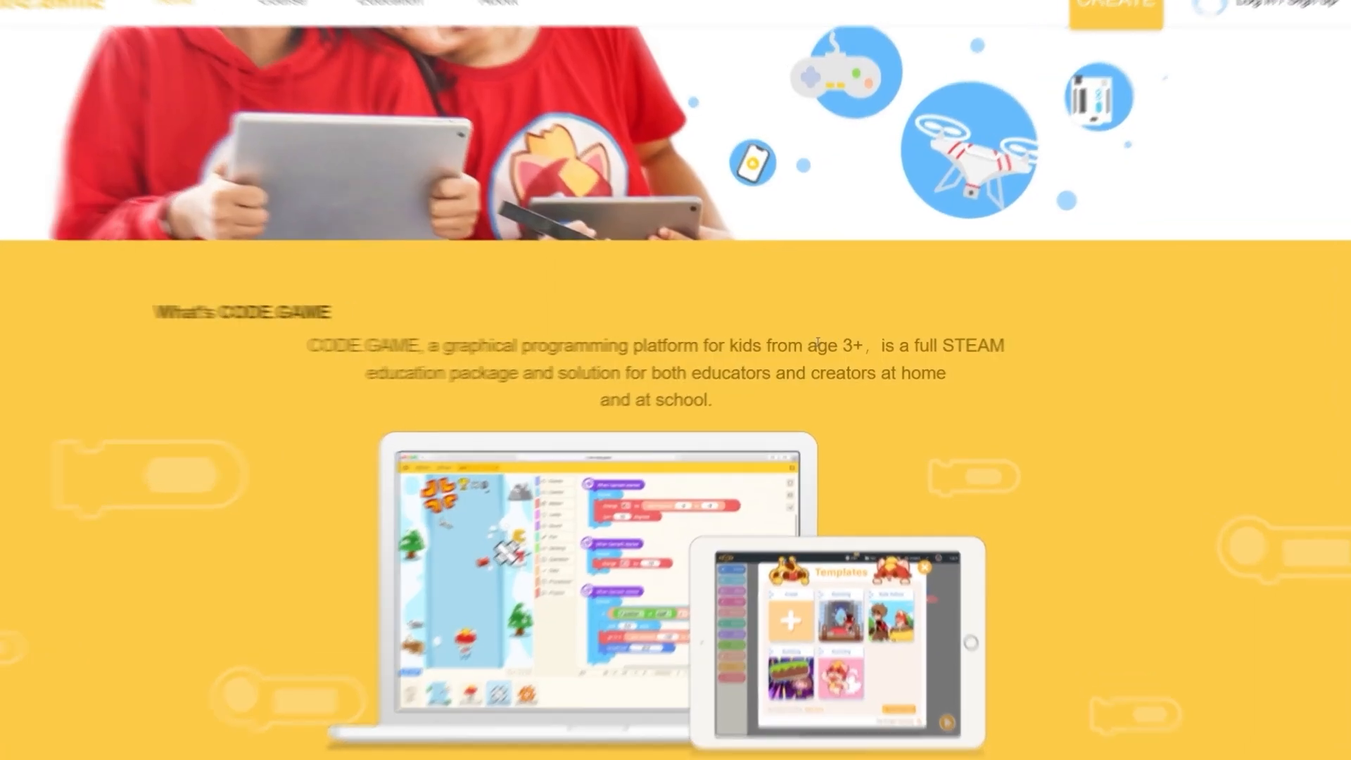
Scroll through the UnderSea project's looping background-sound script
scroll(up, 3)
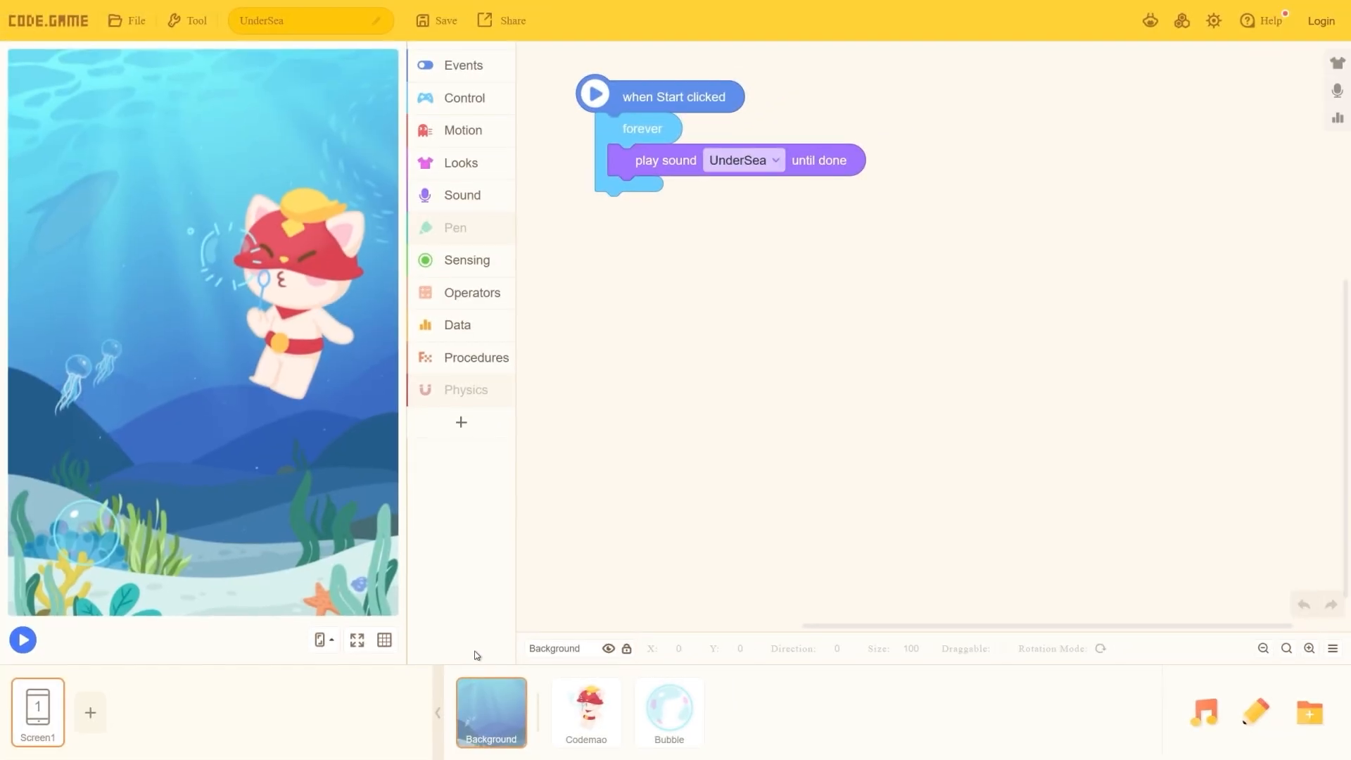
Browse the backgrounds library and pick a background
click(490, 711)
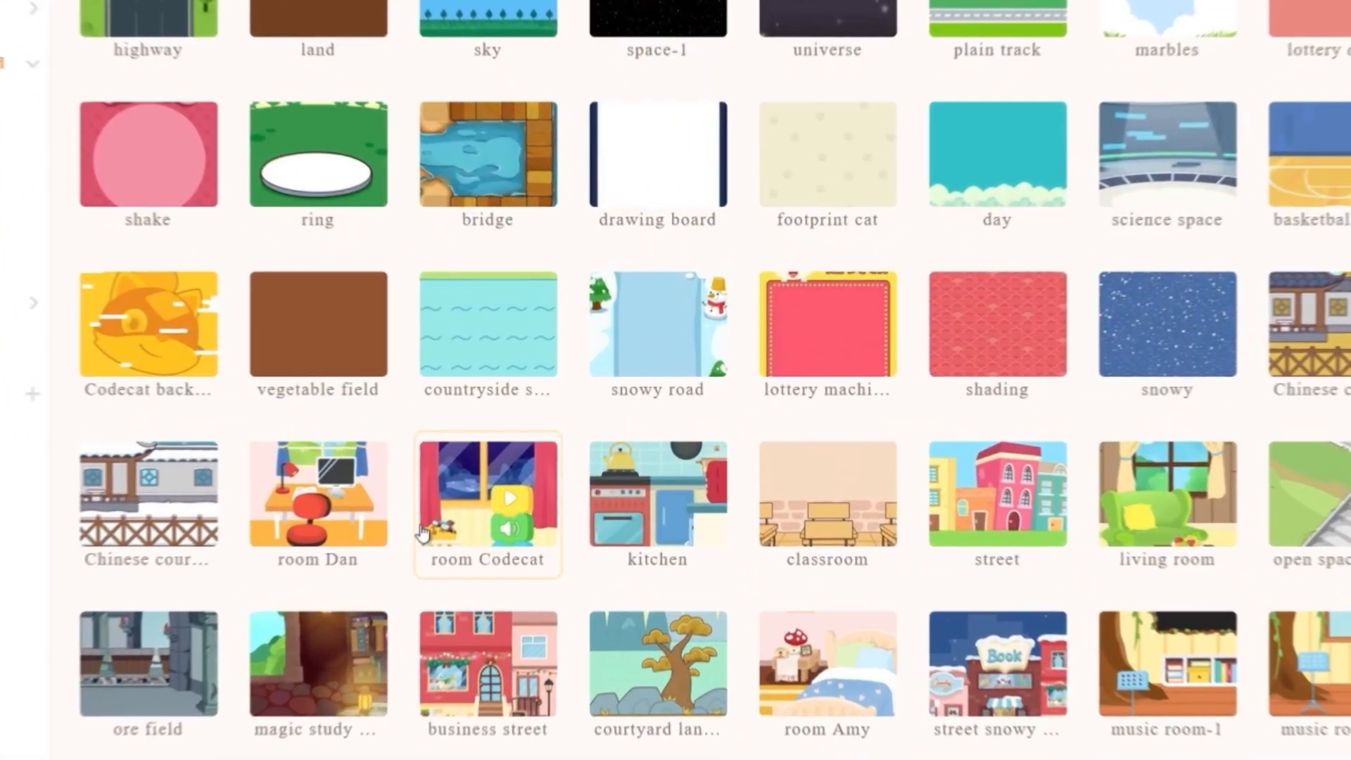
click(487, 494)
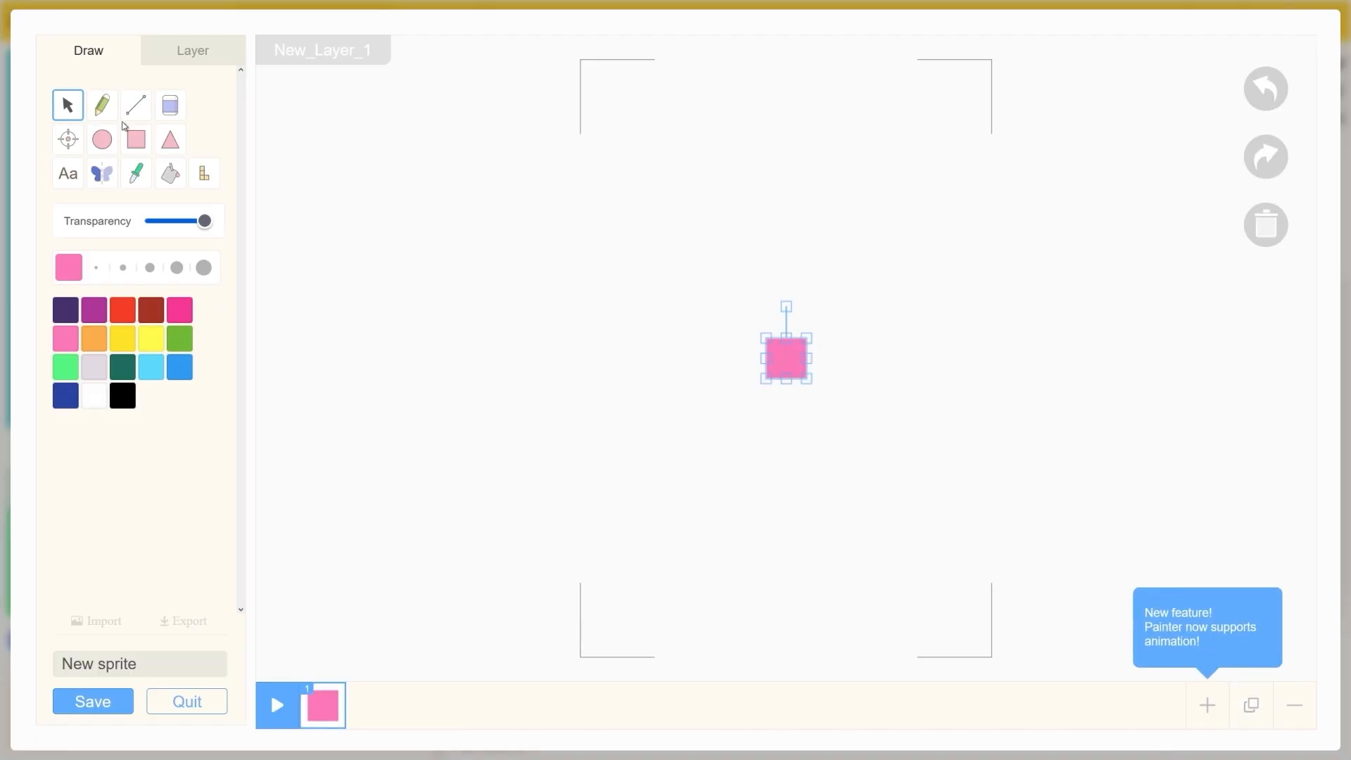
Draw the yellow oval body, rename the first layer and clear unwanted shapes
click(101, 104)
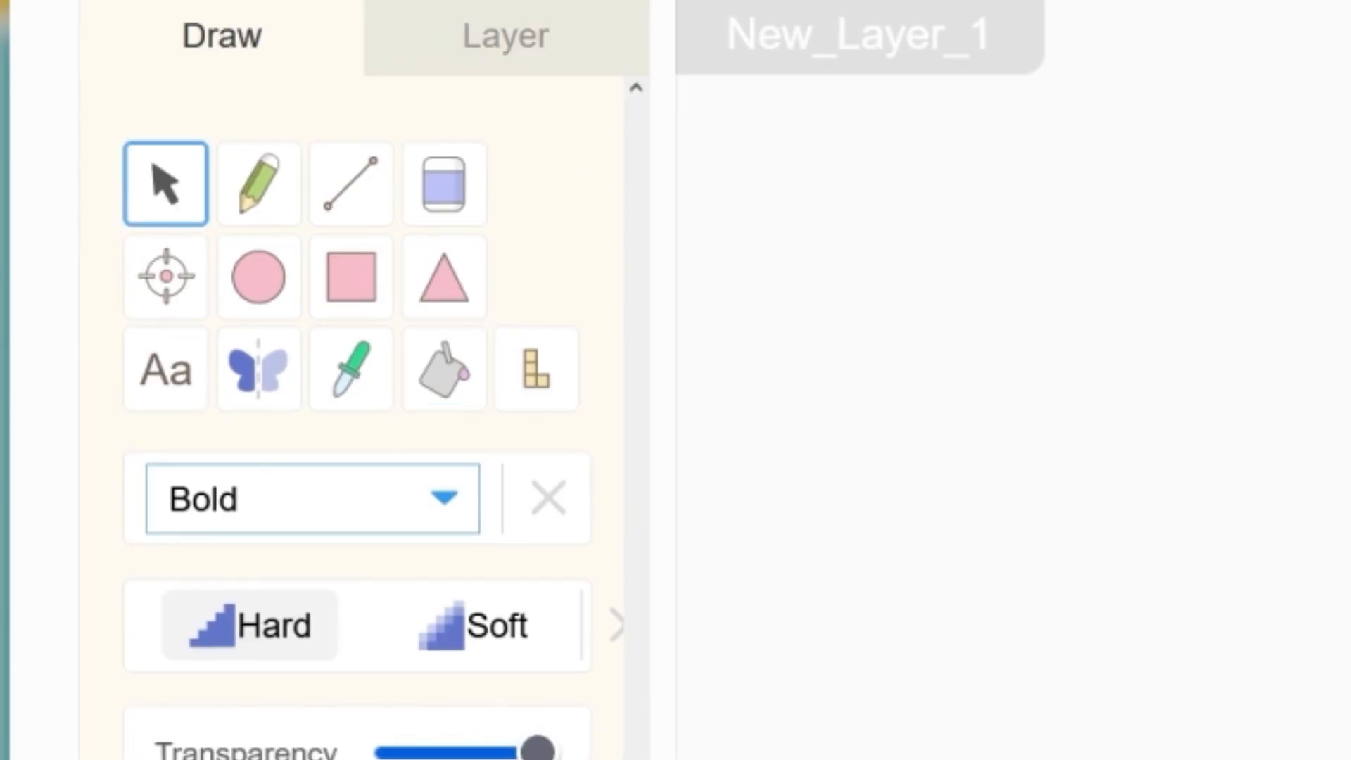
click(504, 35)
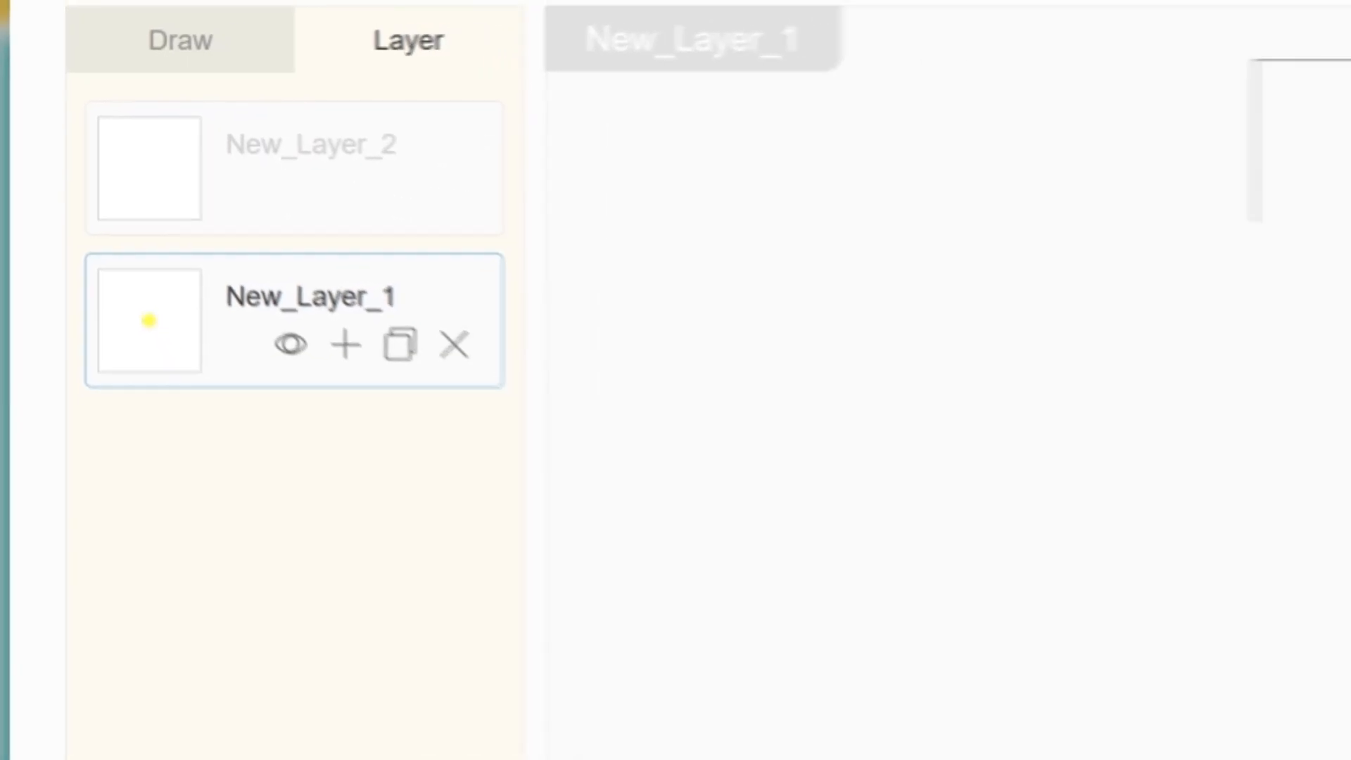
click(399, 344)
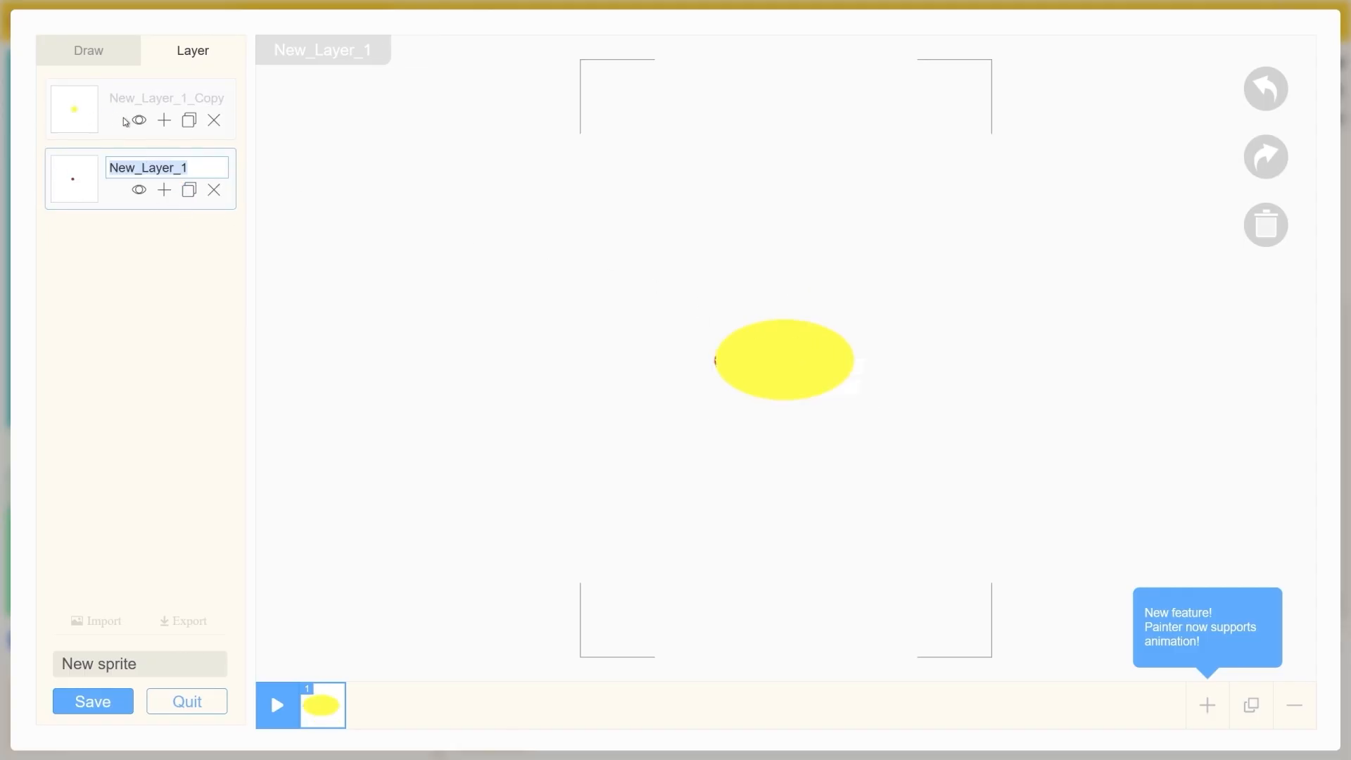
click(214, 120)
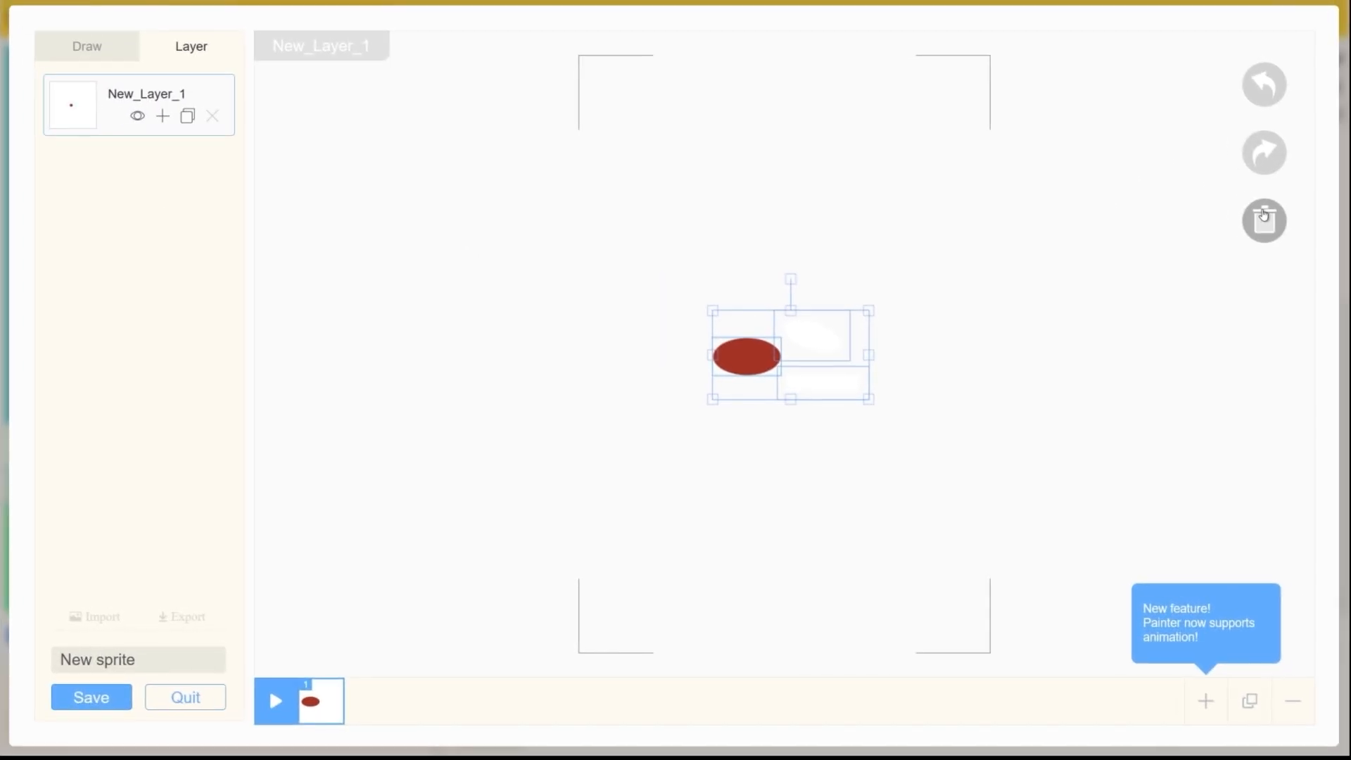
click(162, 115)
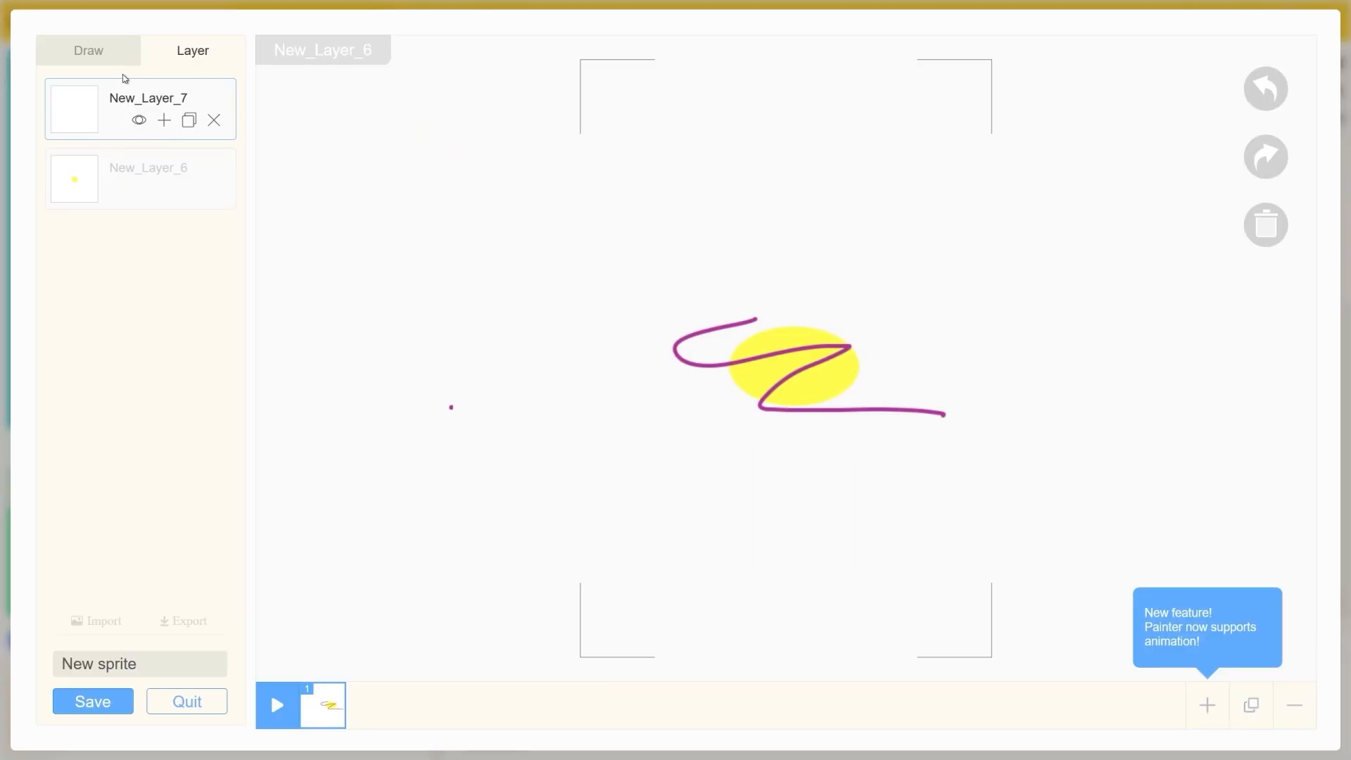
Toggle the top layer and adjust the orange wing across animation frames
click(88, 50)
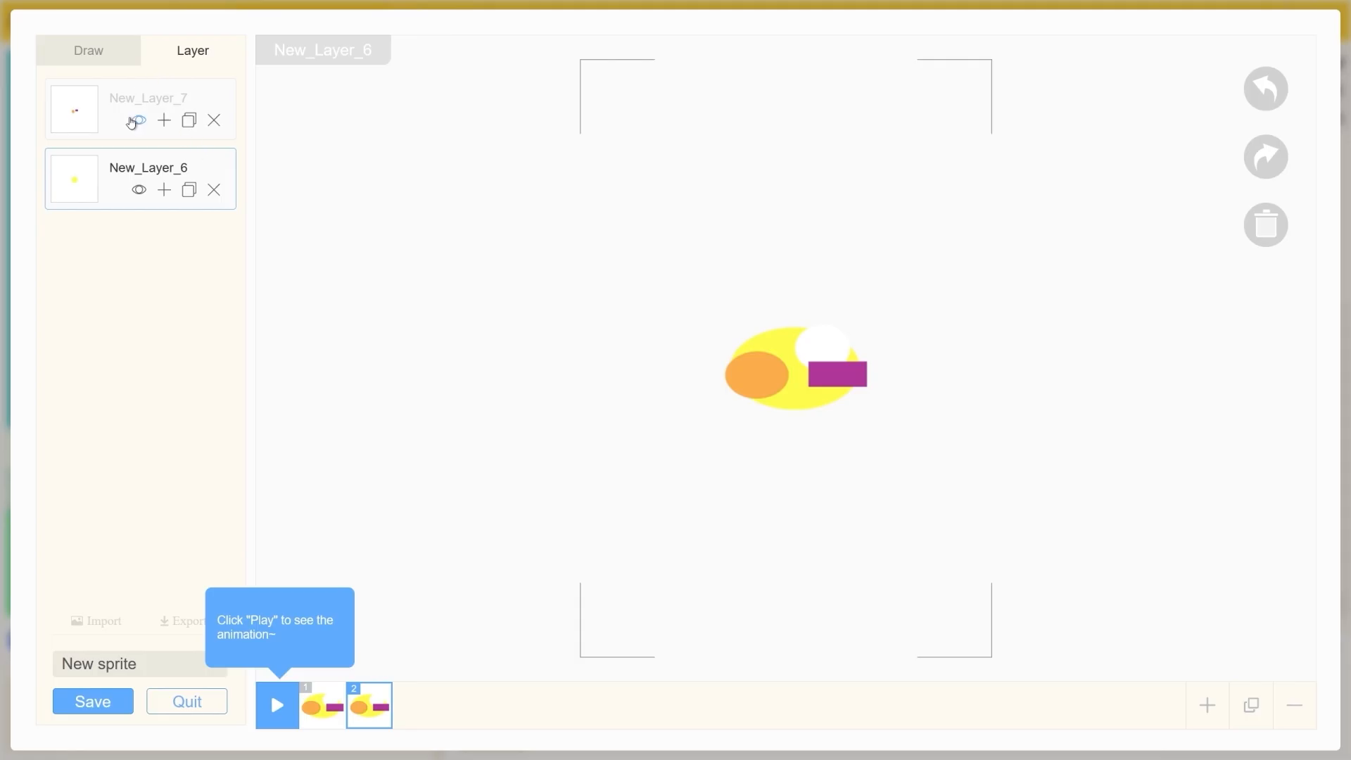
click(146, 97)
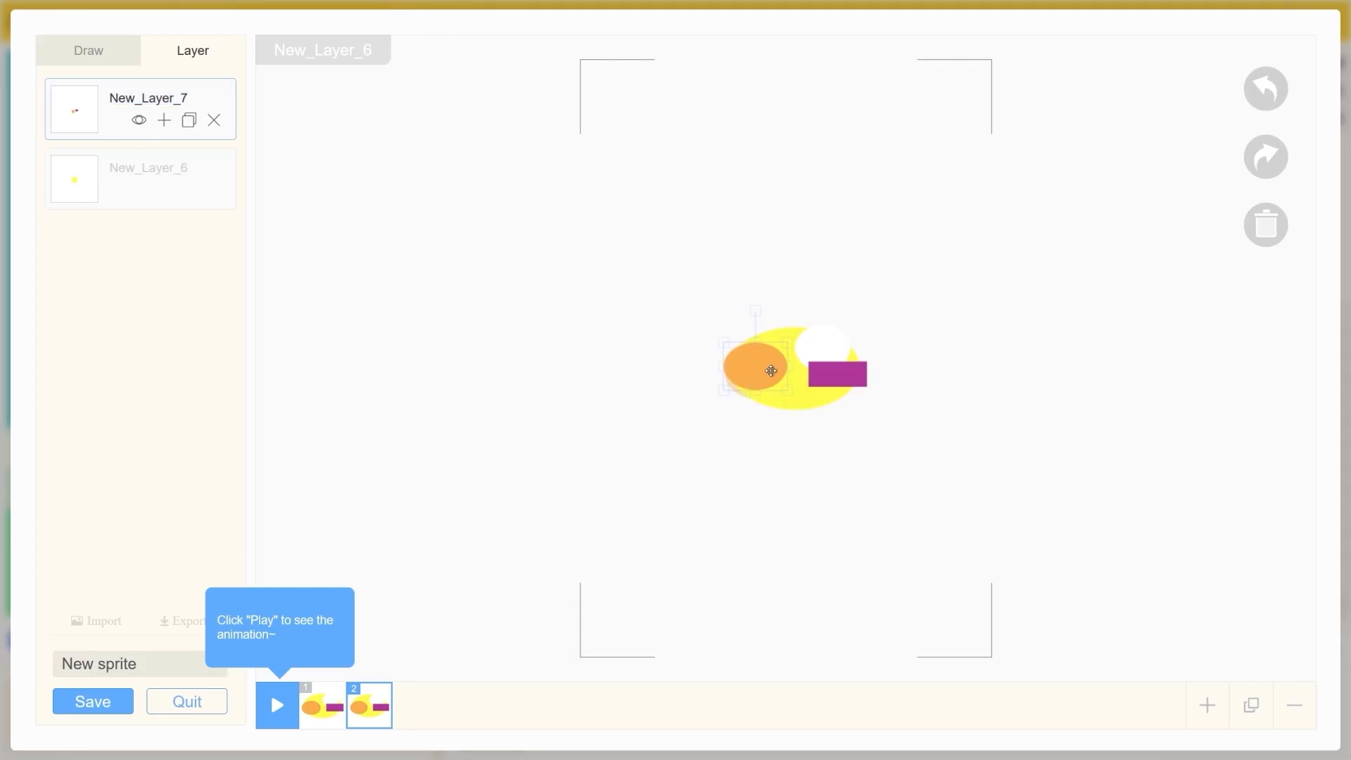
click(146, 168)
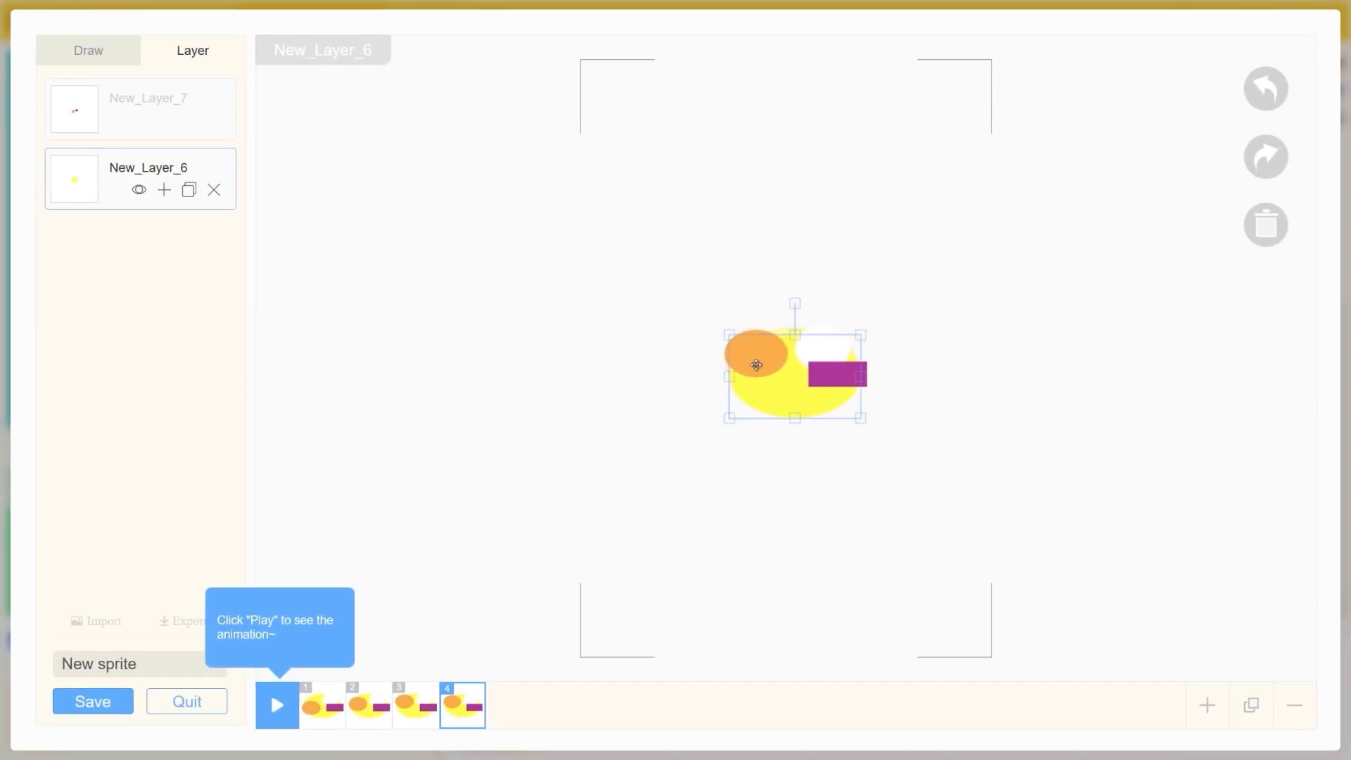
click(88, 50)
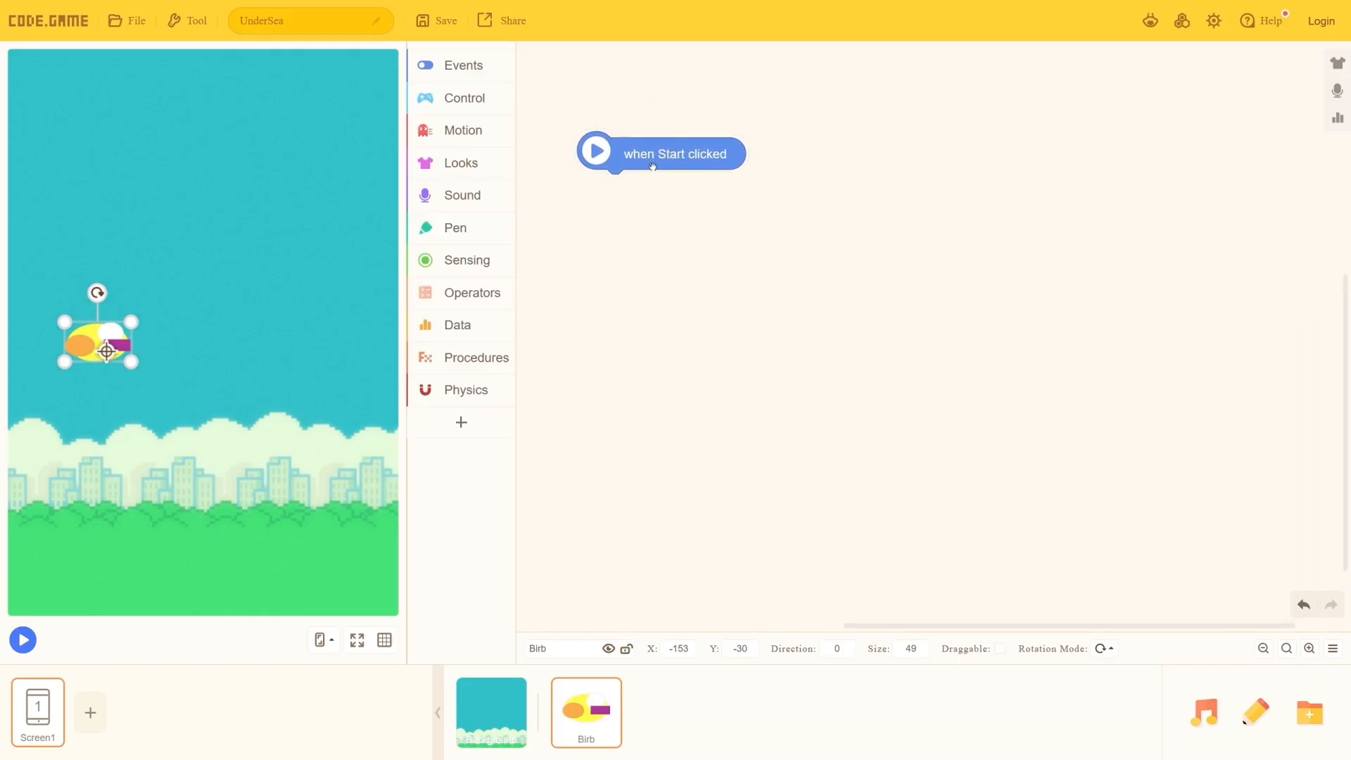
mouse_move(841, 321)
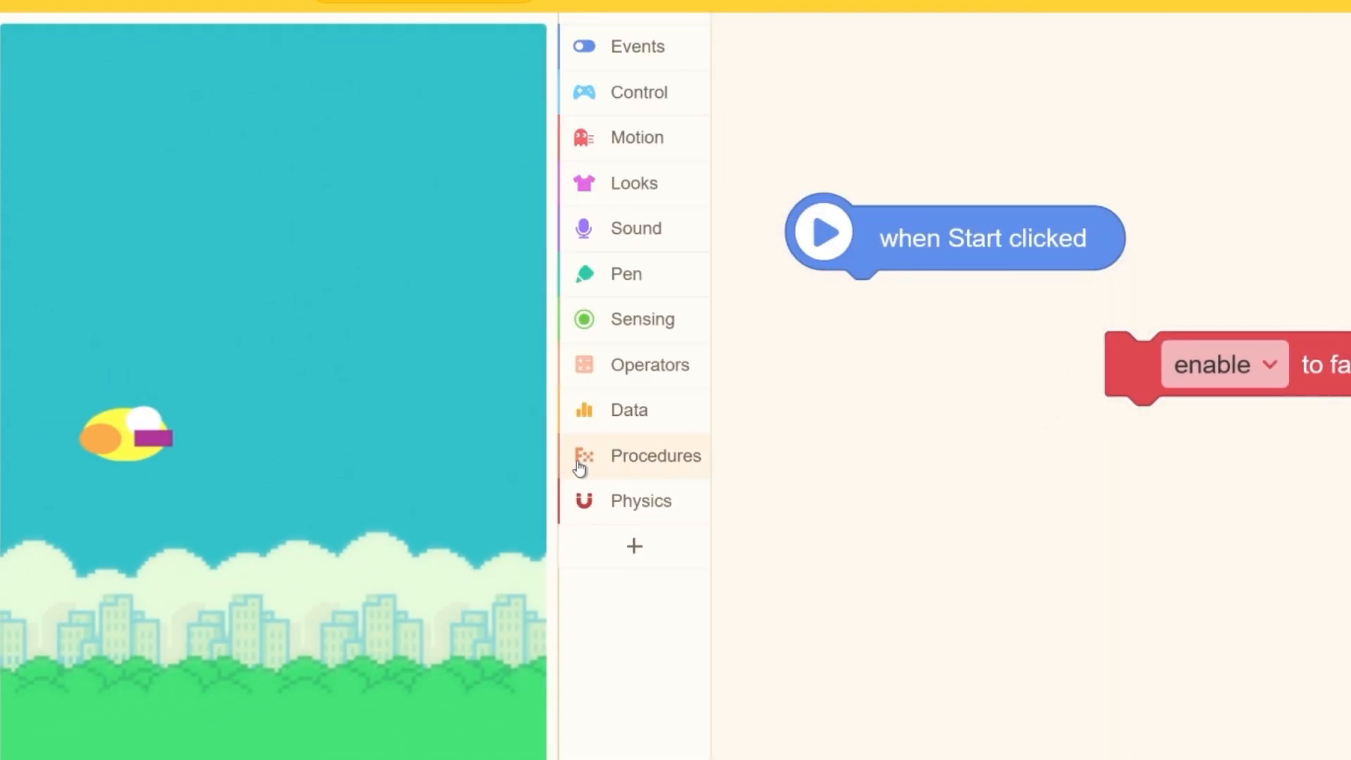
Browse the Procedures and Sensing blocks while building the gravity loop
click(654, 455)
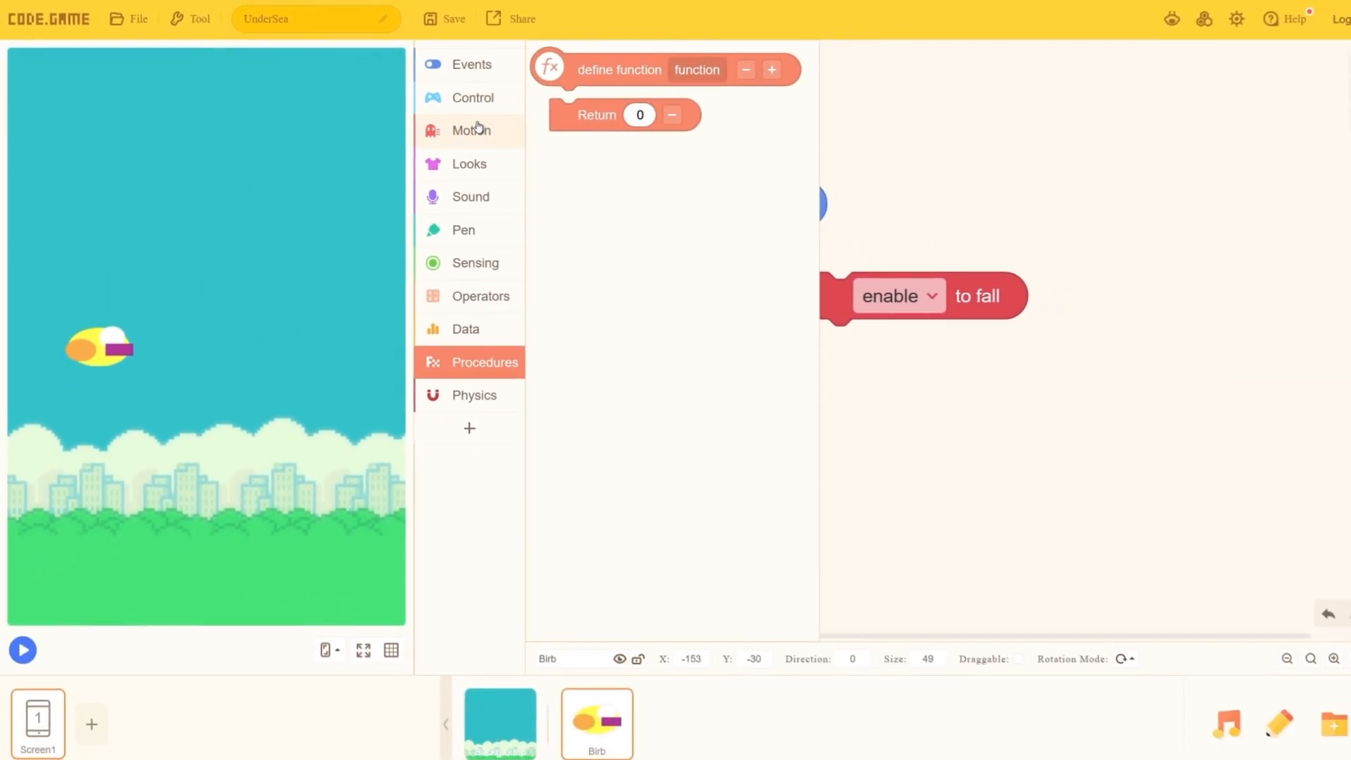
click(473, 263)
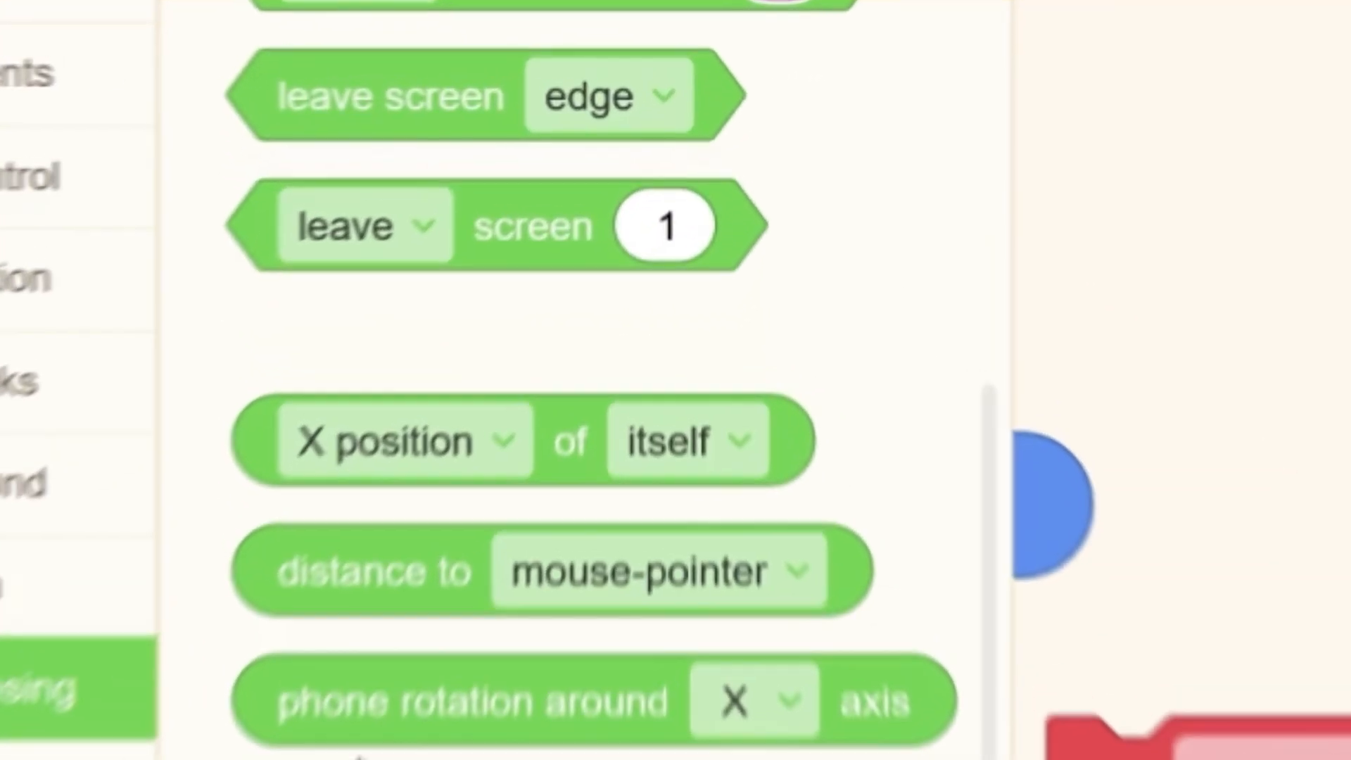
scroll(down, 3)
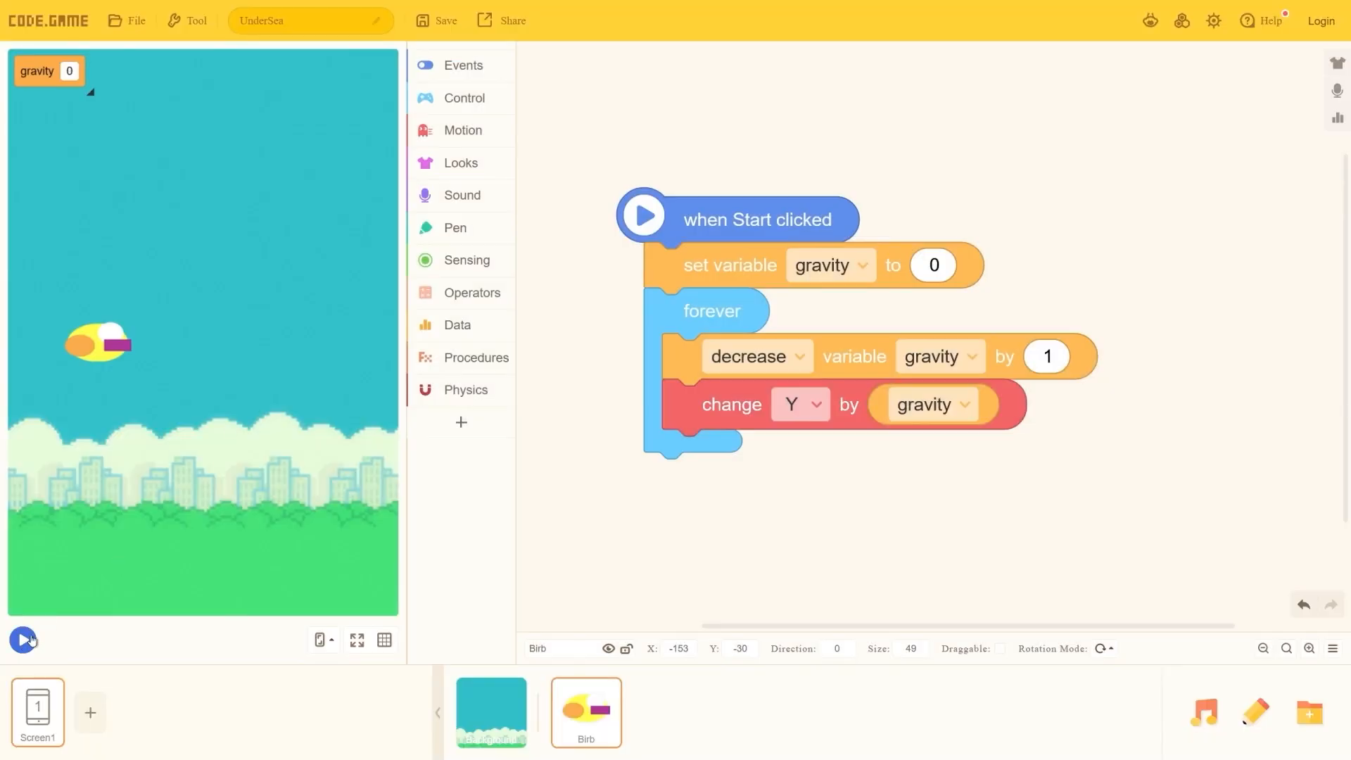
Test the falling bird, then add an Operators condition to the Space jump script
click(22, 639)
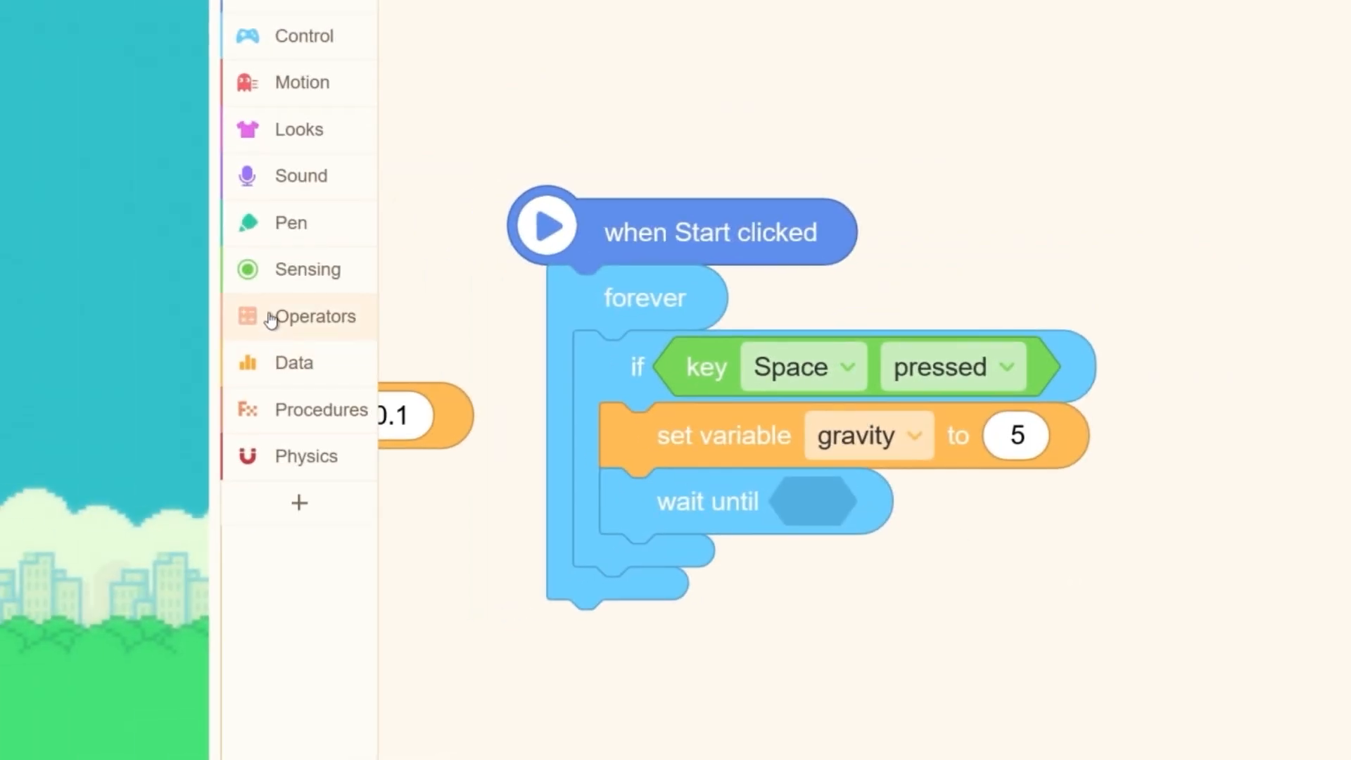
click(321, 315)
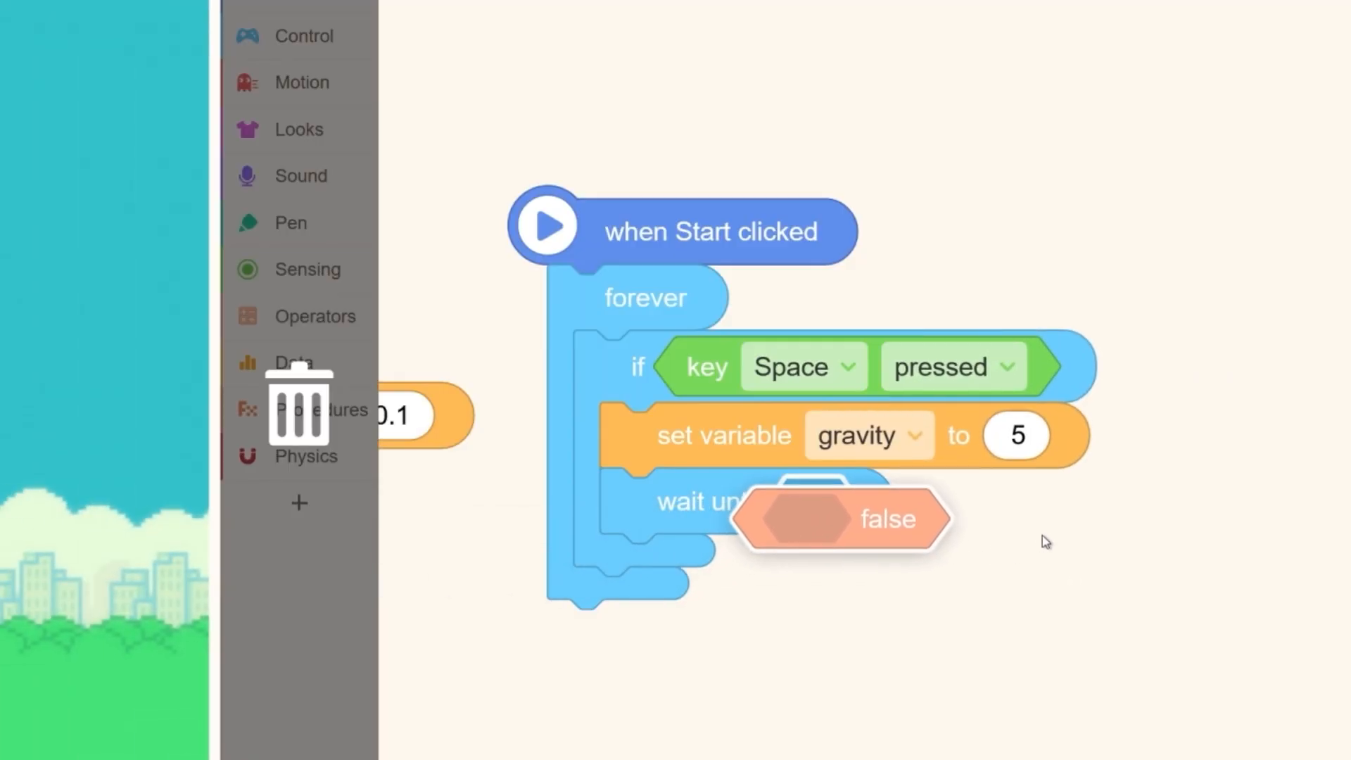
right_click(948, 366)
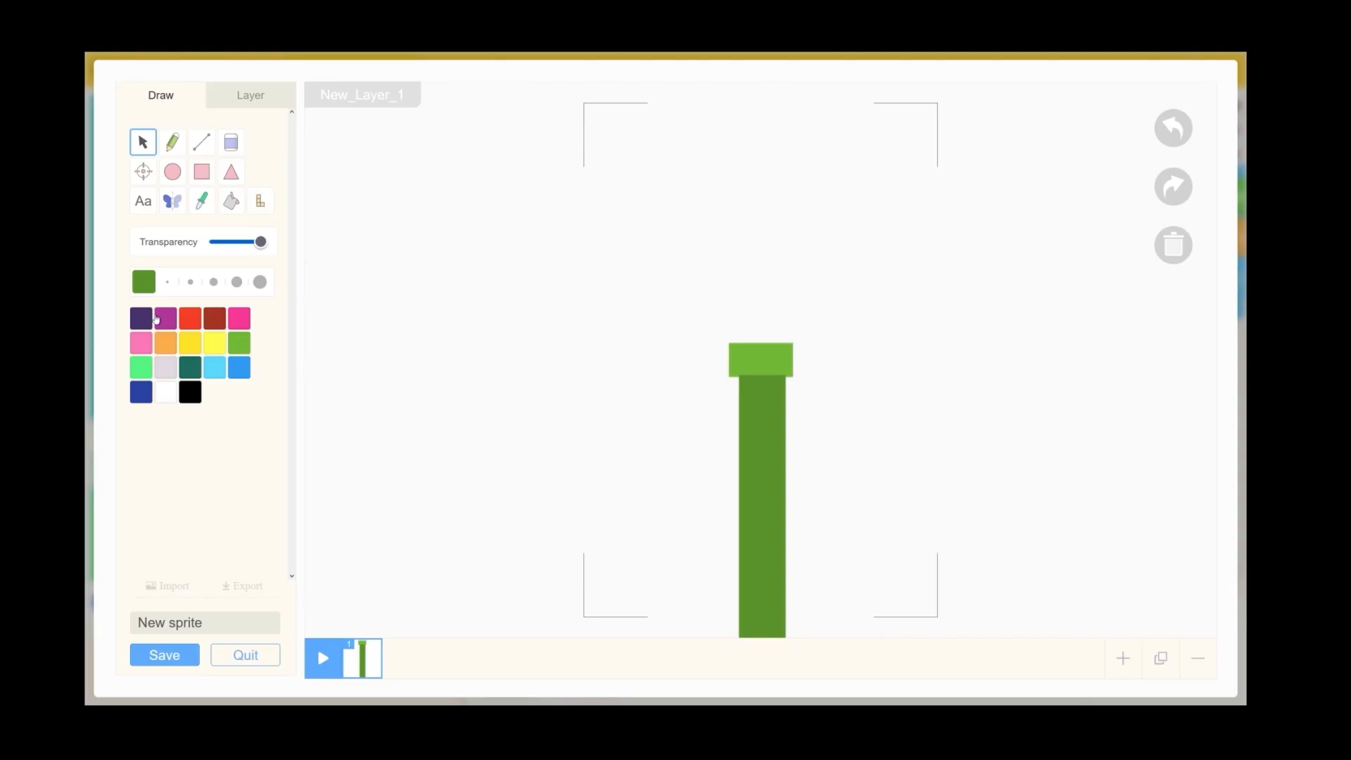
Shade the pipe with a darker green and finish the Pipe drawing
click(143, 281)
text(Pipe)
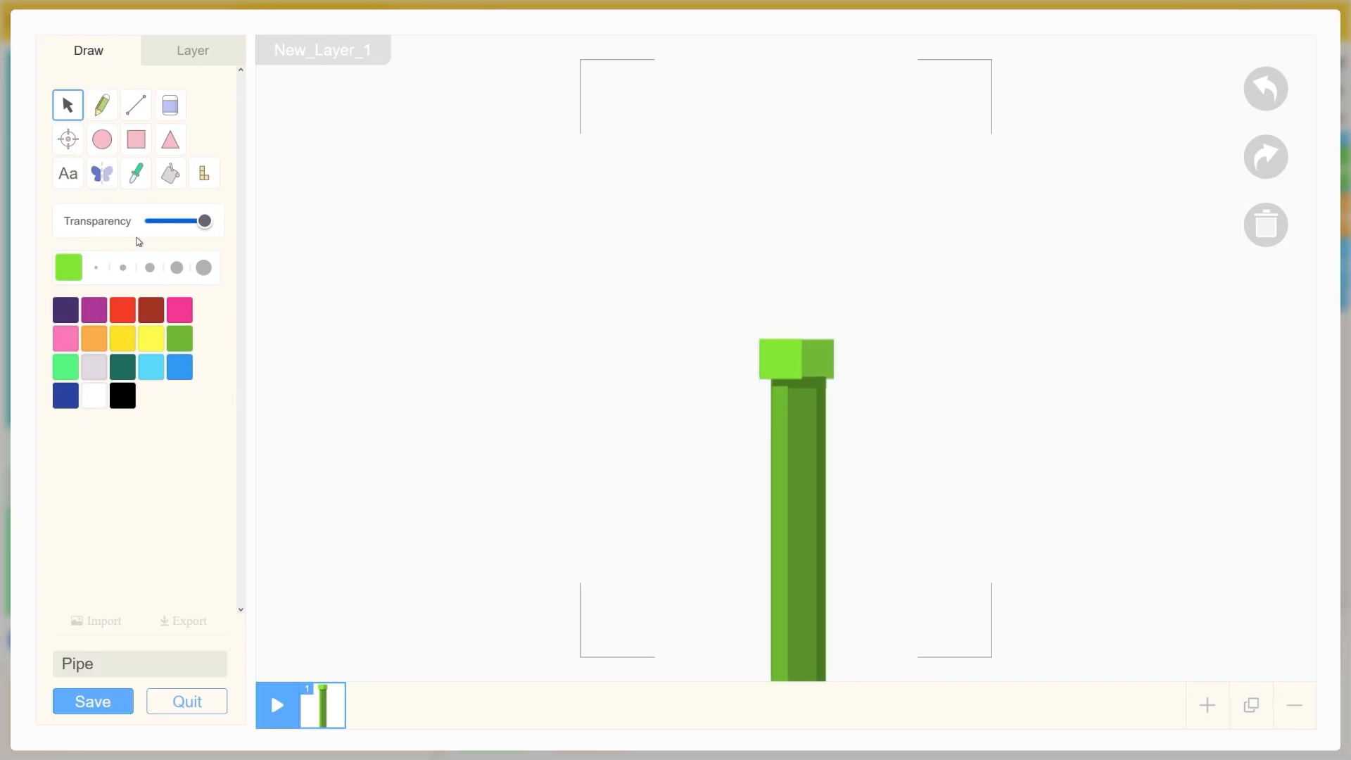
click(101, 173)
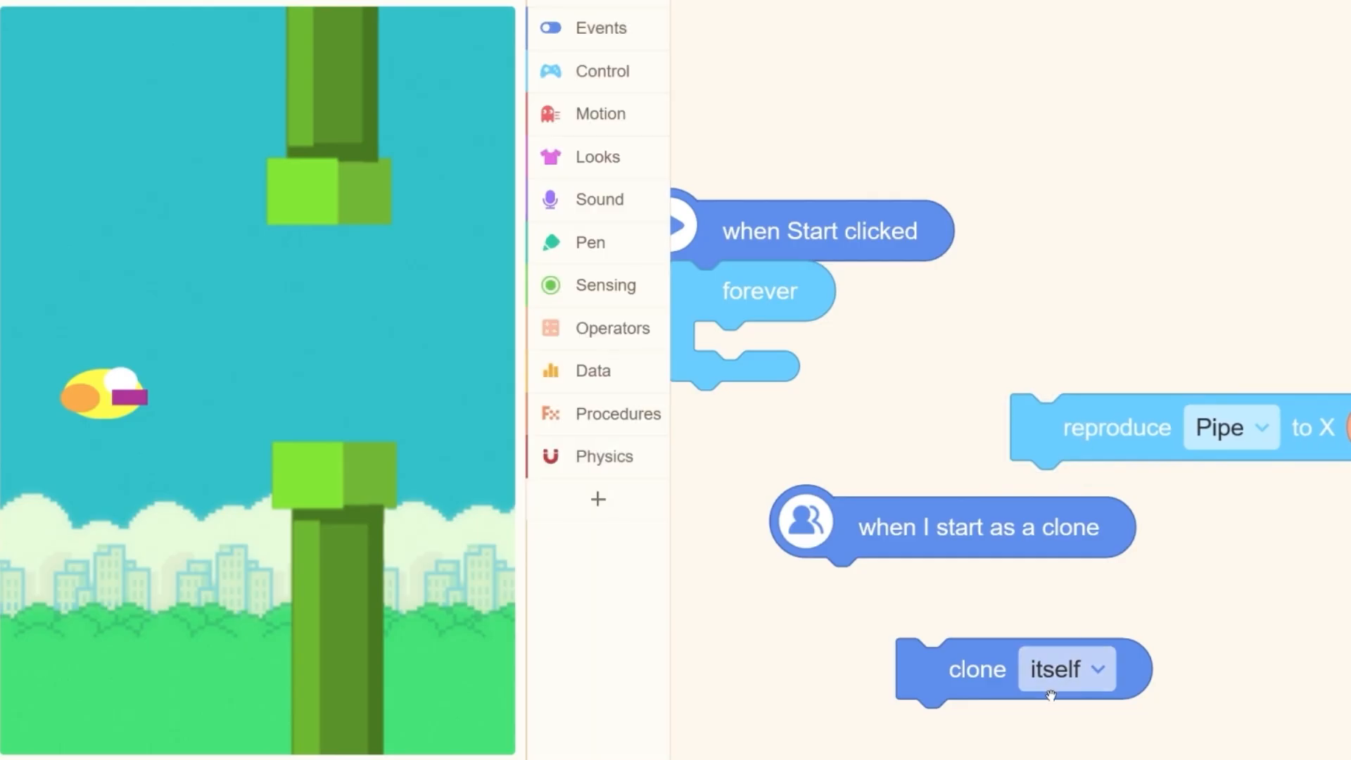
Set the clone block to copy the Pipe sprite, then stop the test run
click(598, 70)
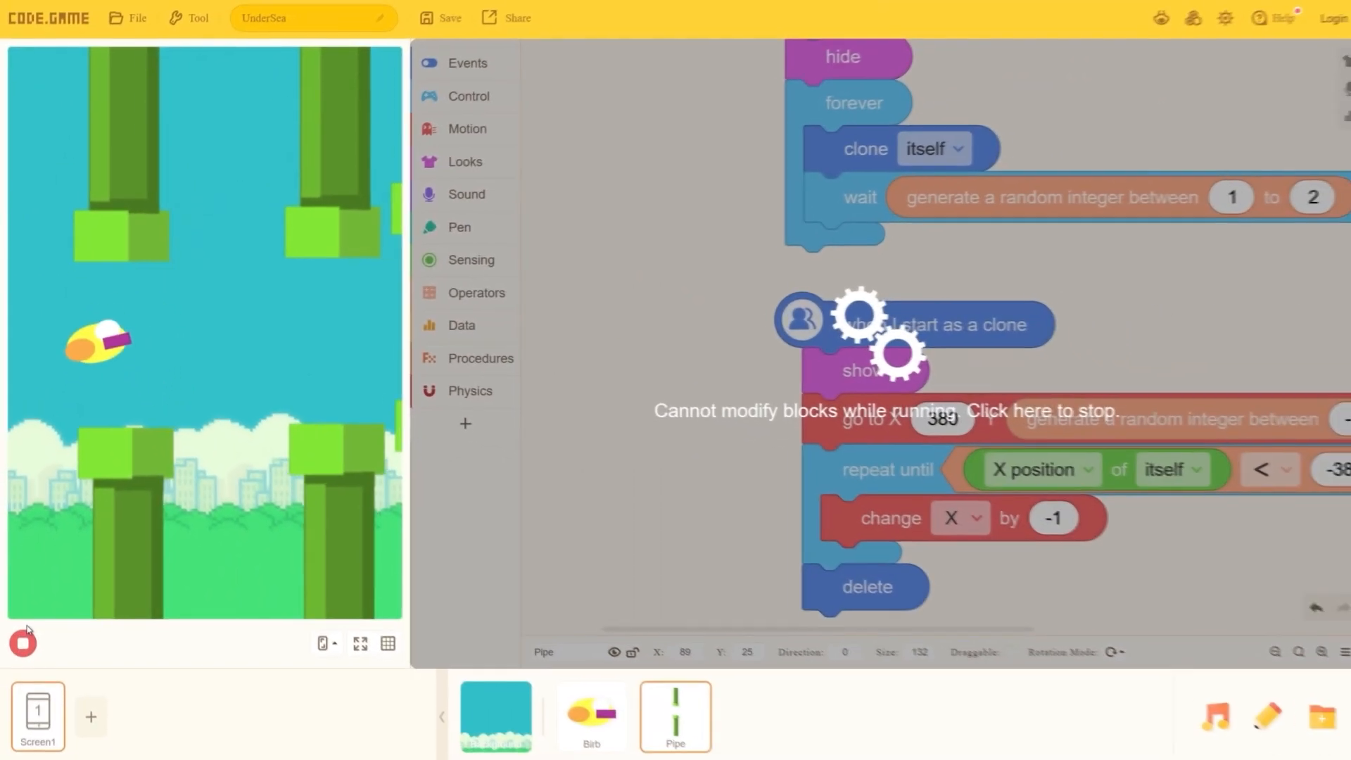
click(23, 642)
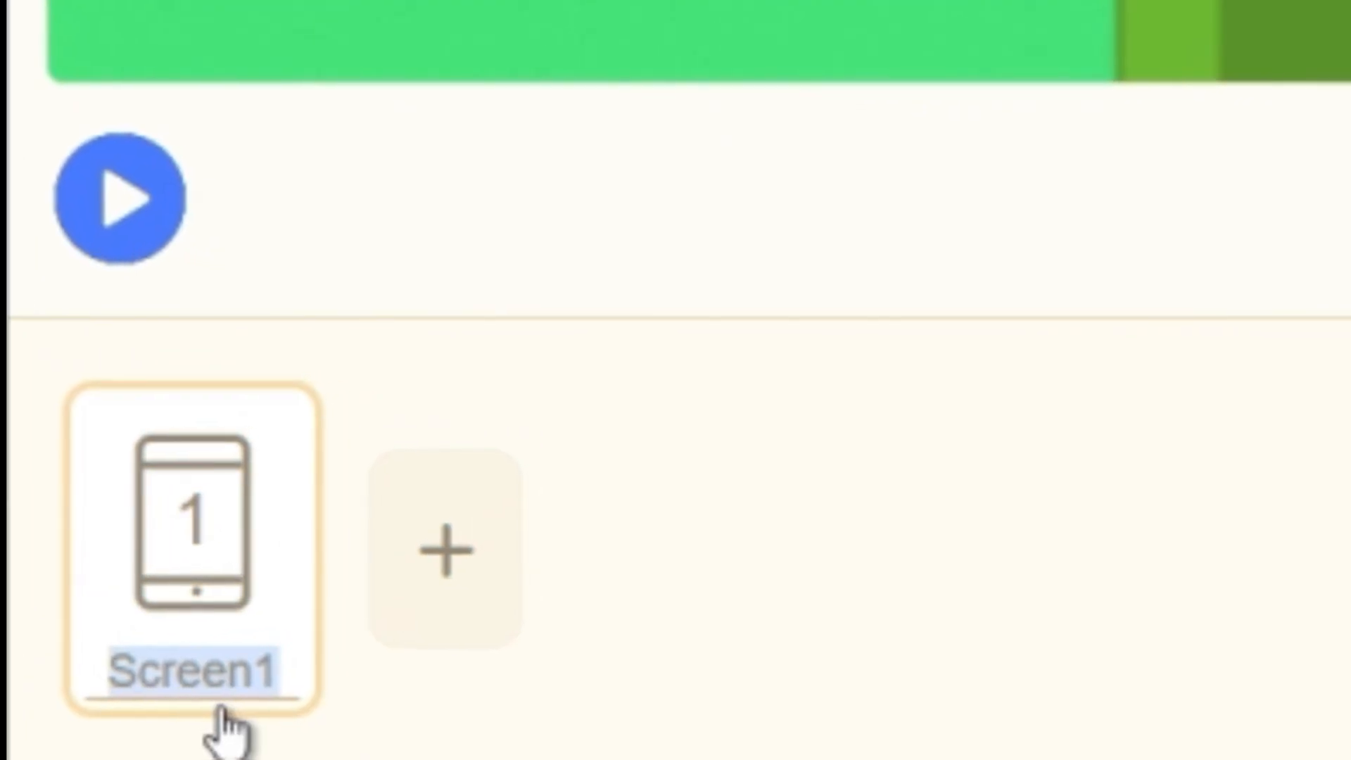
Rename the first screen and give the 'you died' game over screen a distrot transition
click(445, 552)
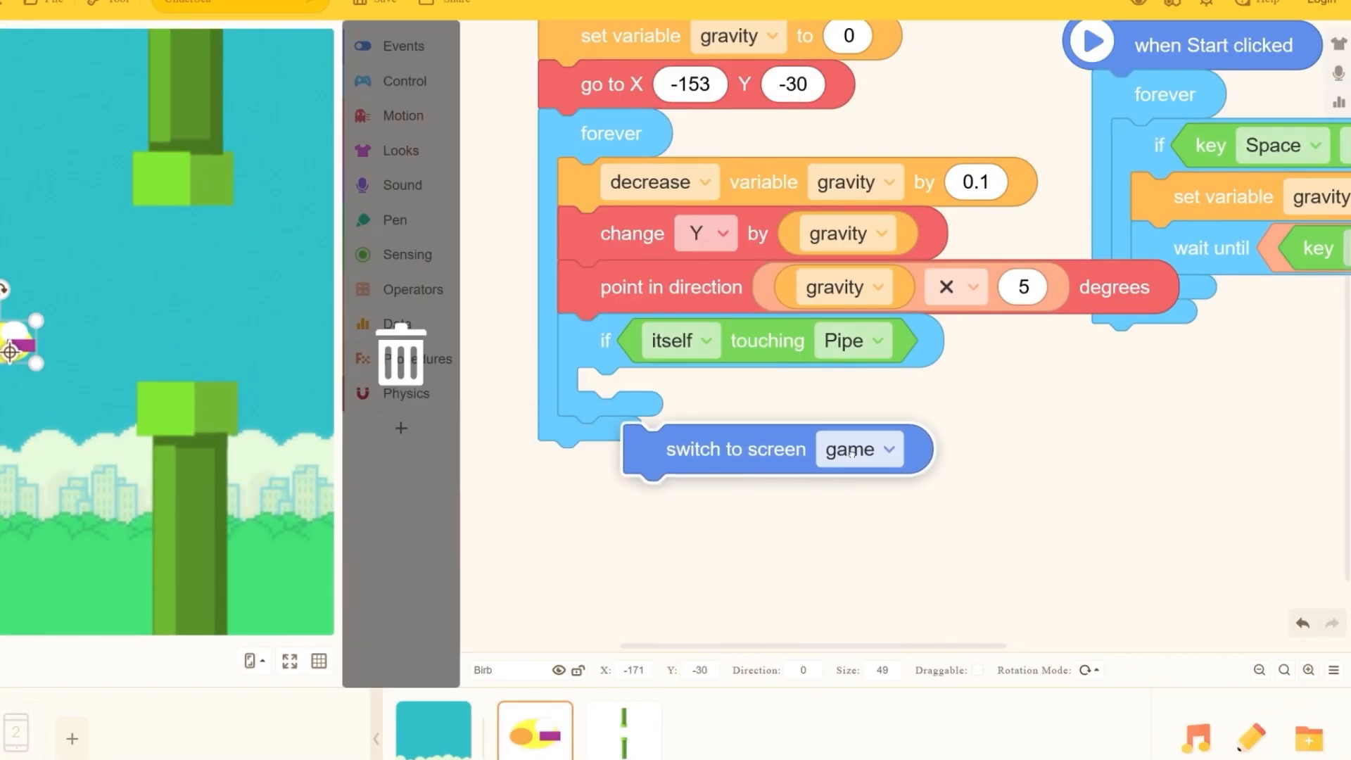
click(433, 729)
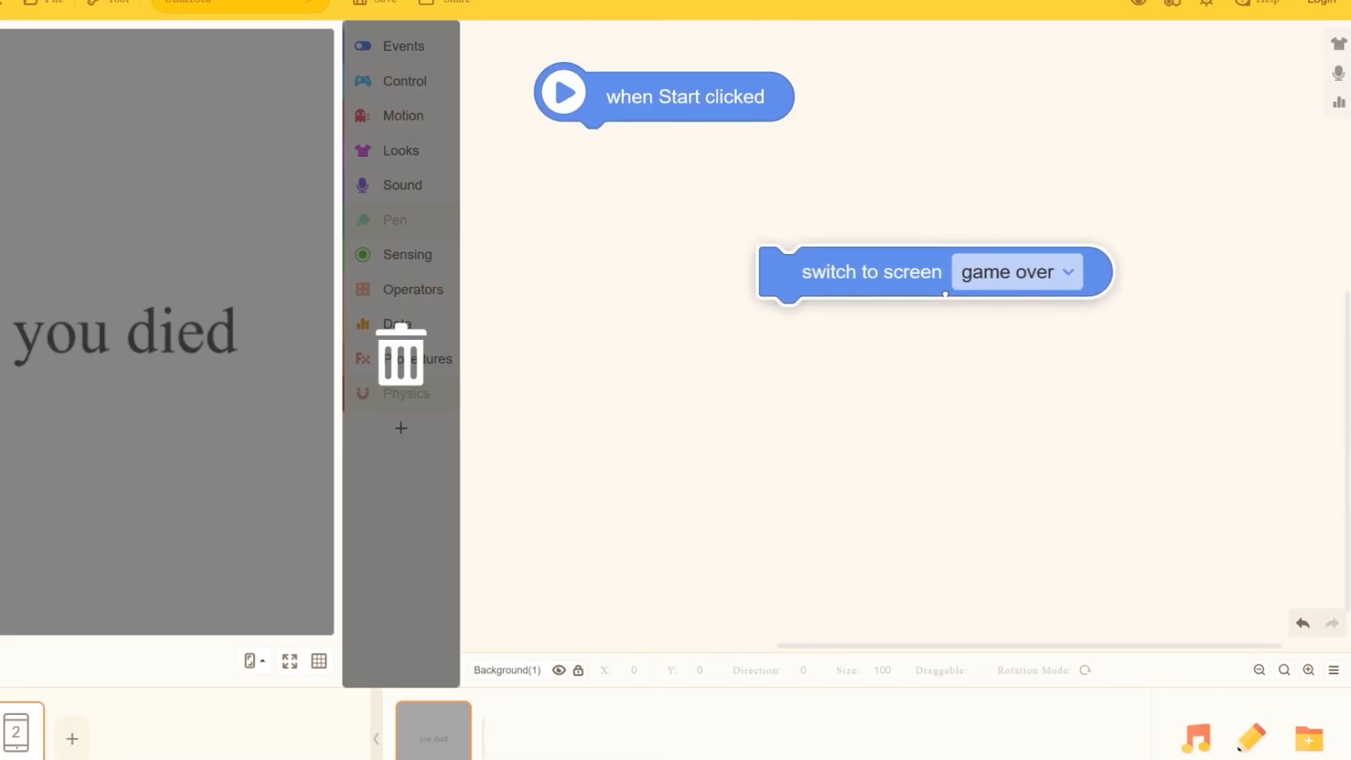
drag(870, 271, 672, 146)
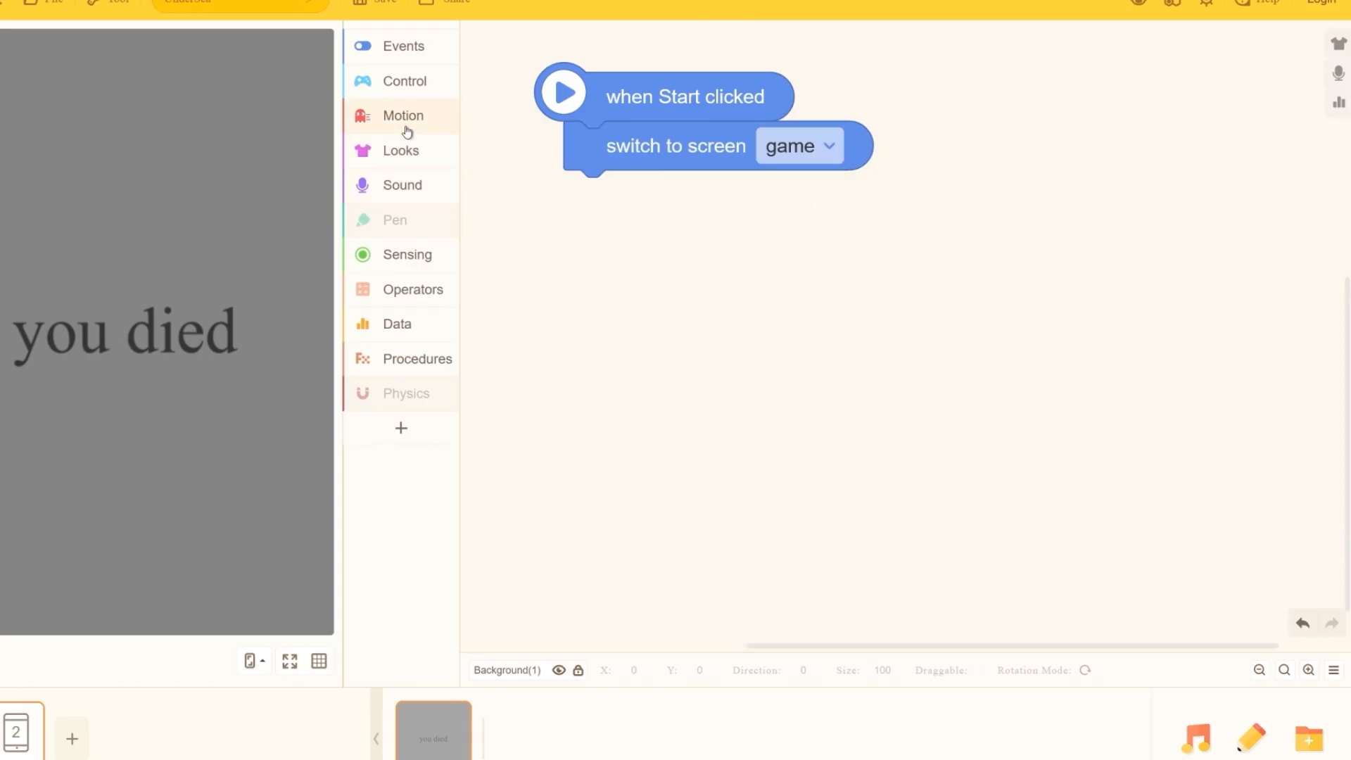
click(402, 45)
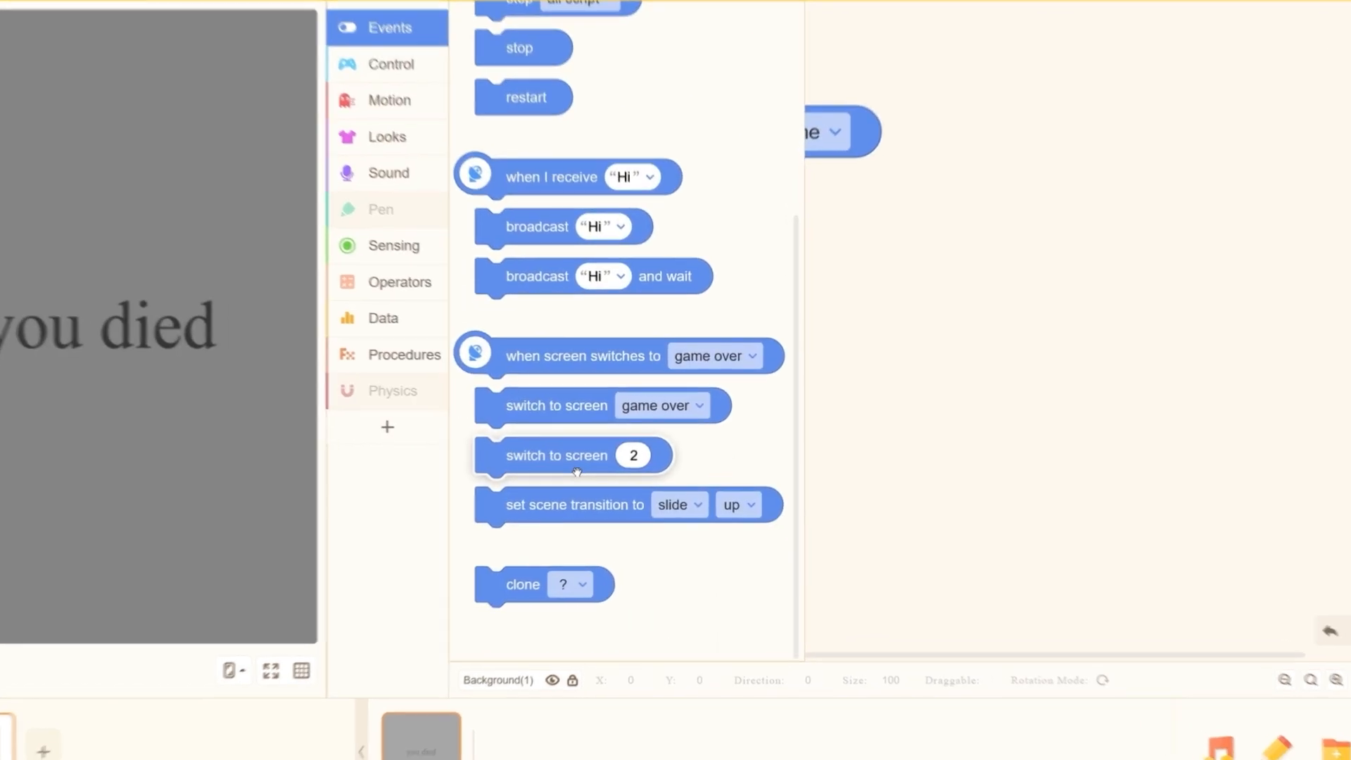
click(680, 504)
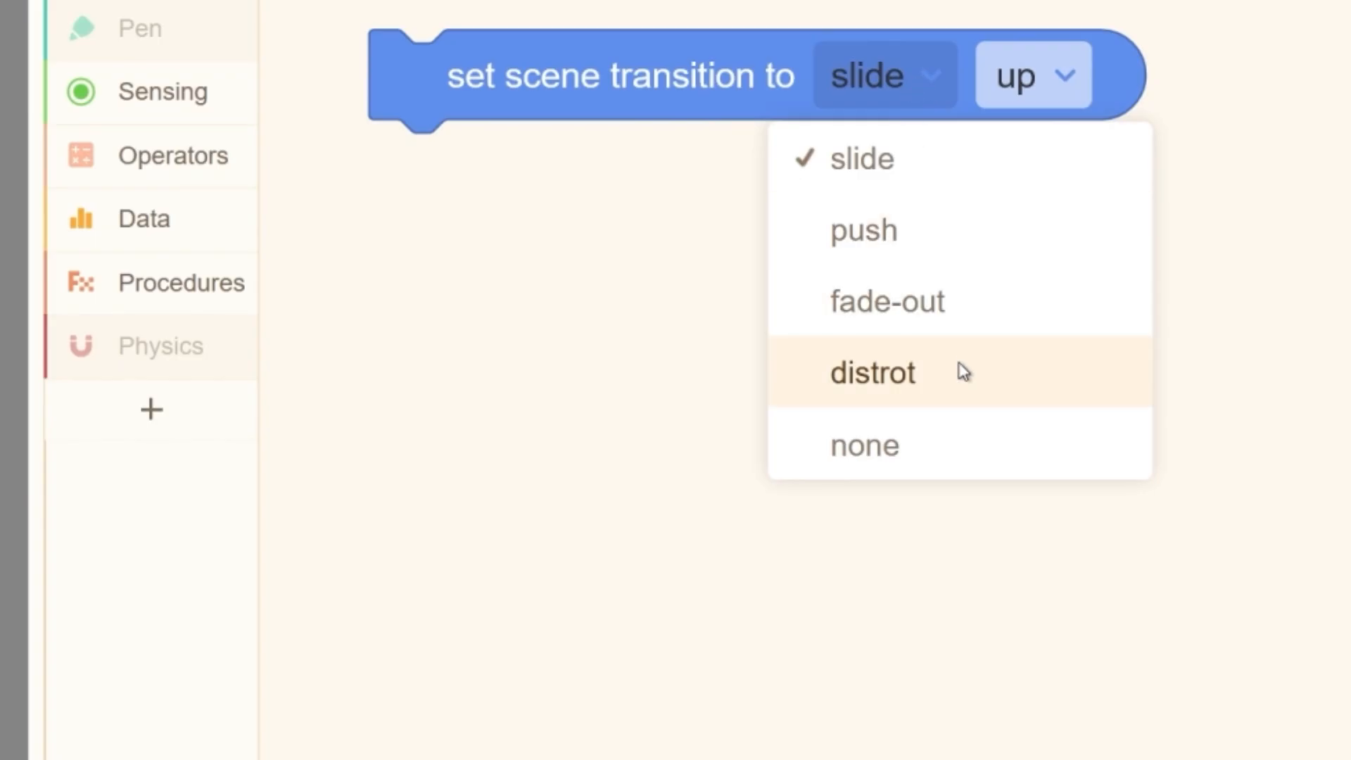
click(872, 372)
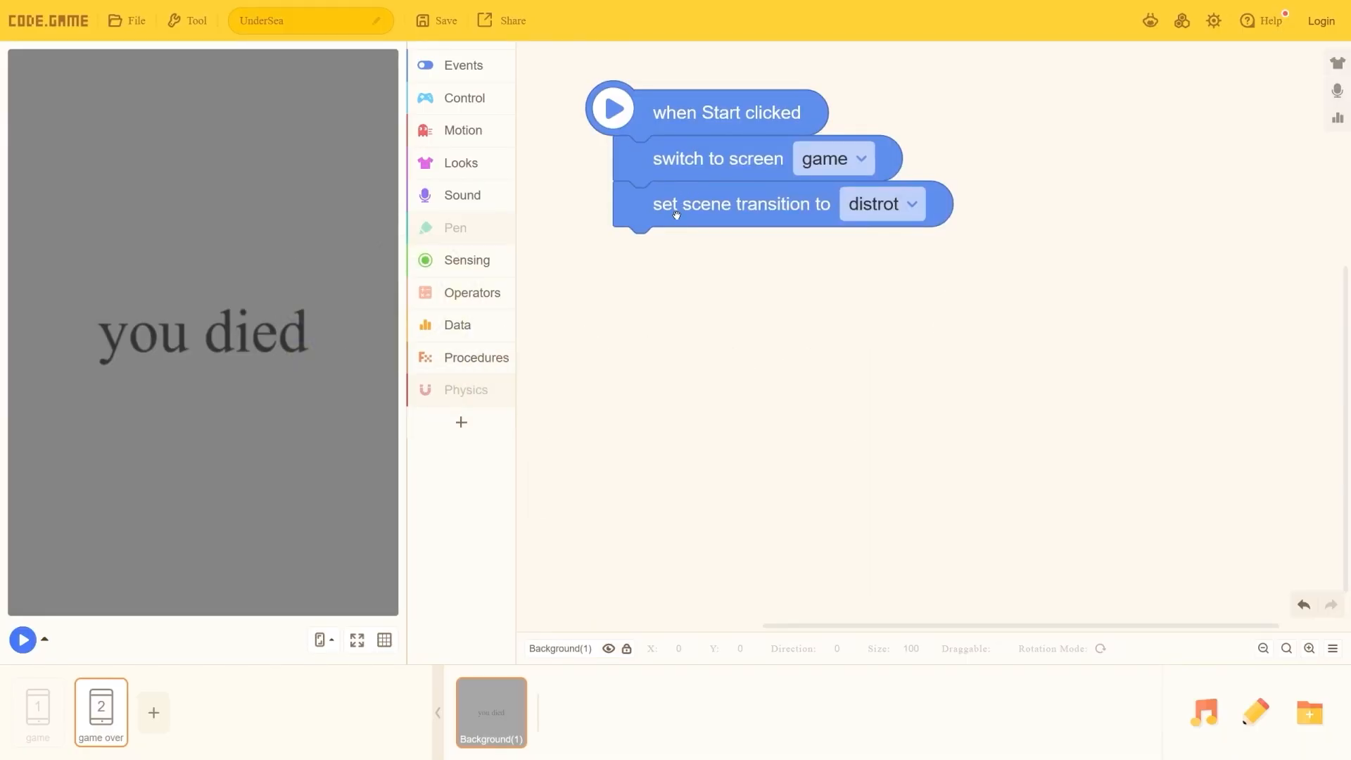
Add a fade-out scene transition to Birb's pipe collision on the game screen
click(880, 204)
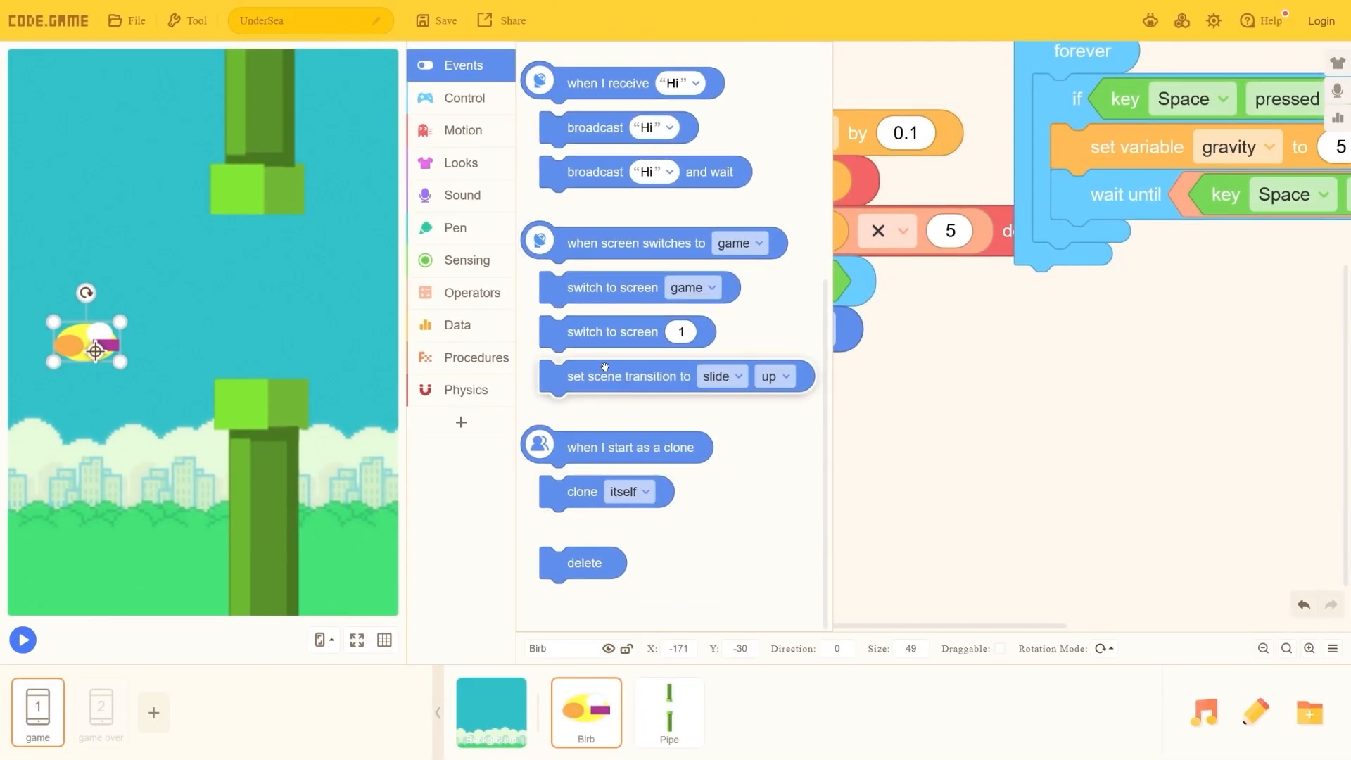
click(99, 711)
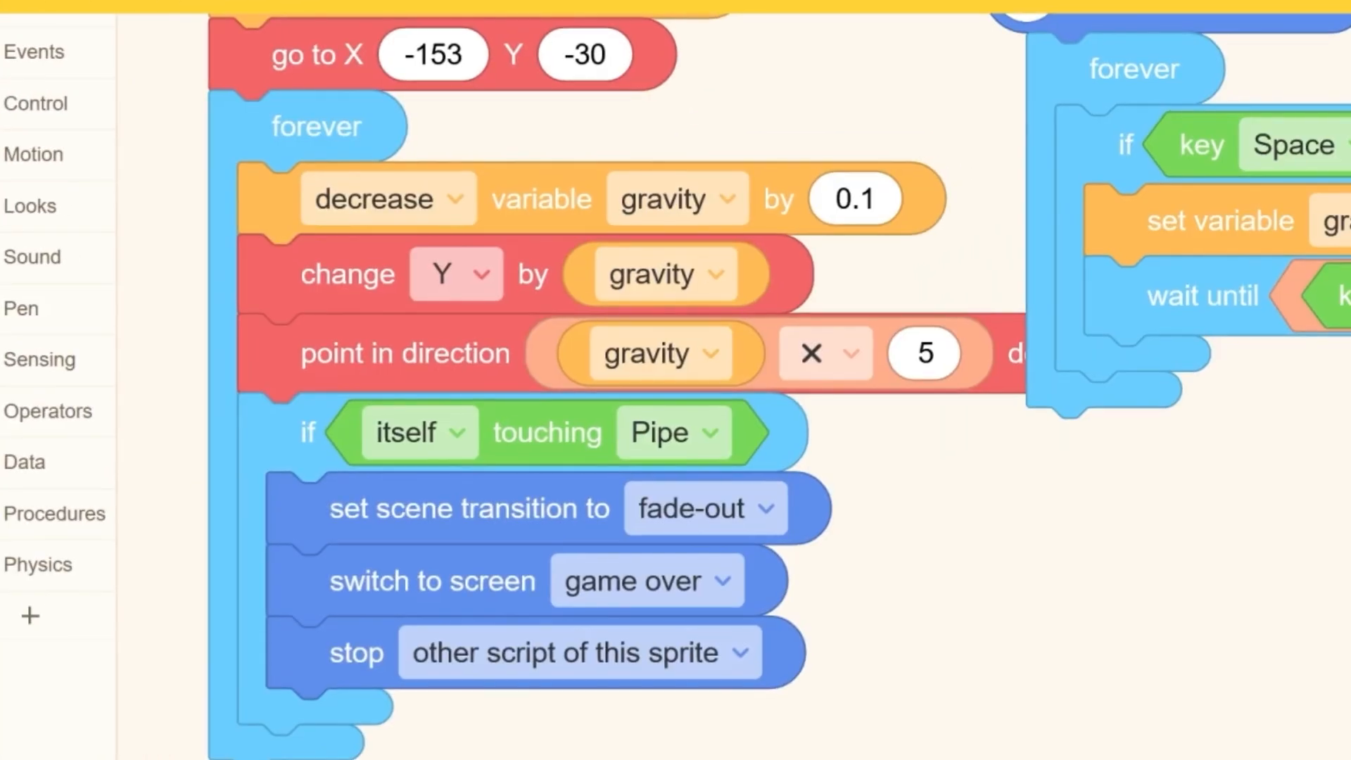
scroll(down, 3)
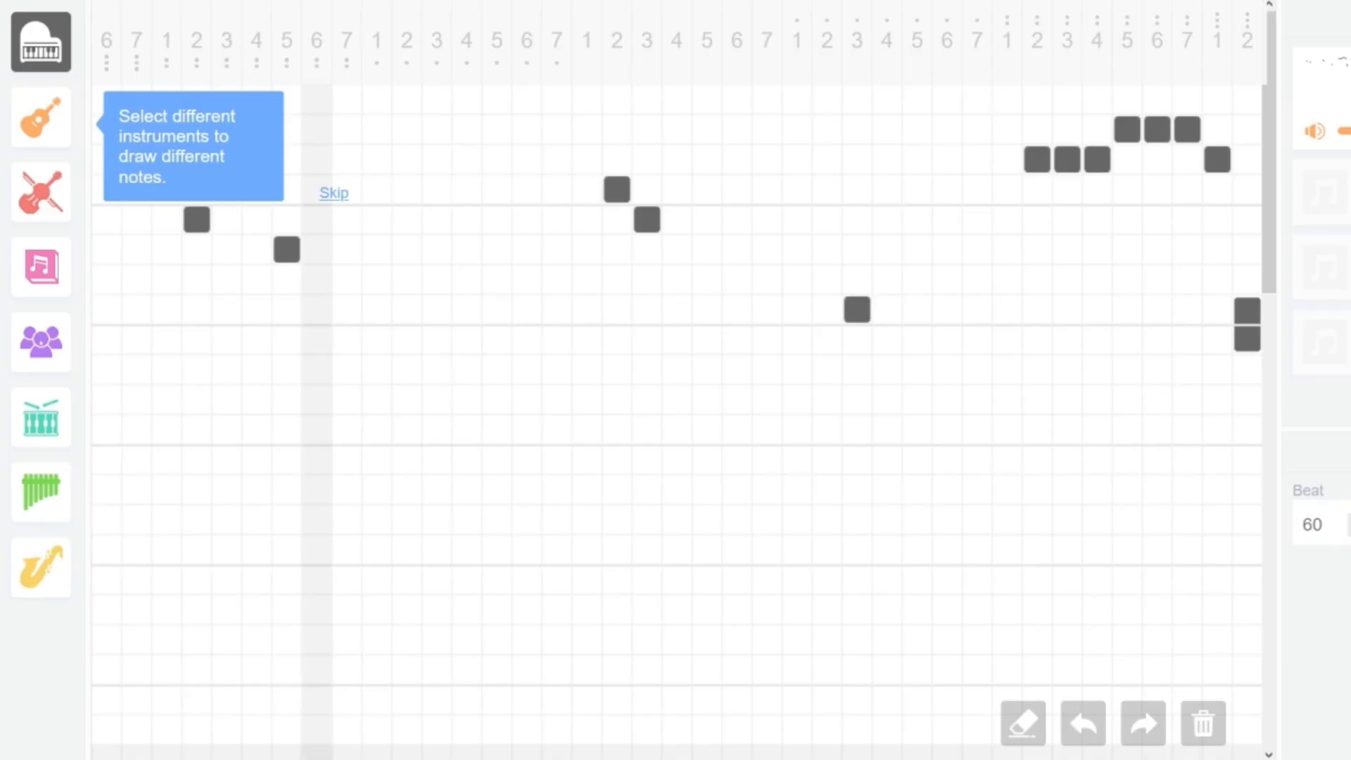
Dismiss the music tip, preview sounds, and add Western Style from the library
click(41, 341)
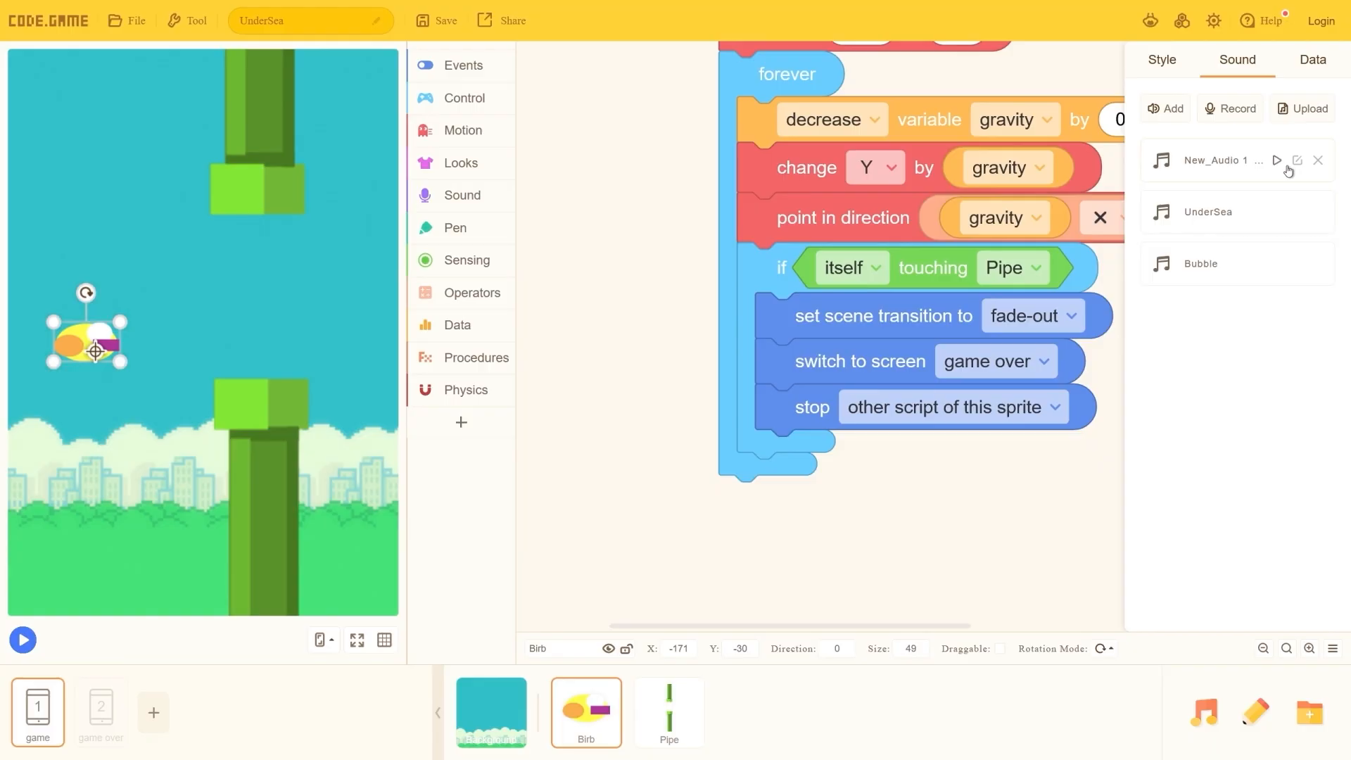
click(1163, 108)
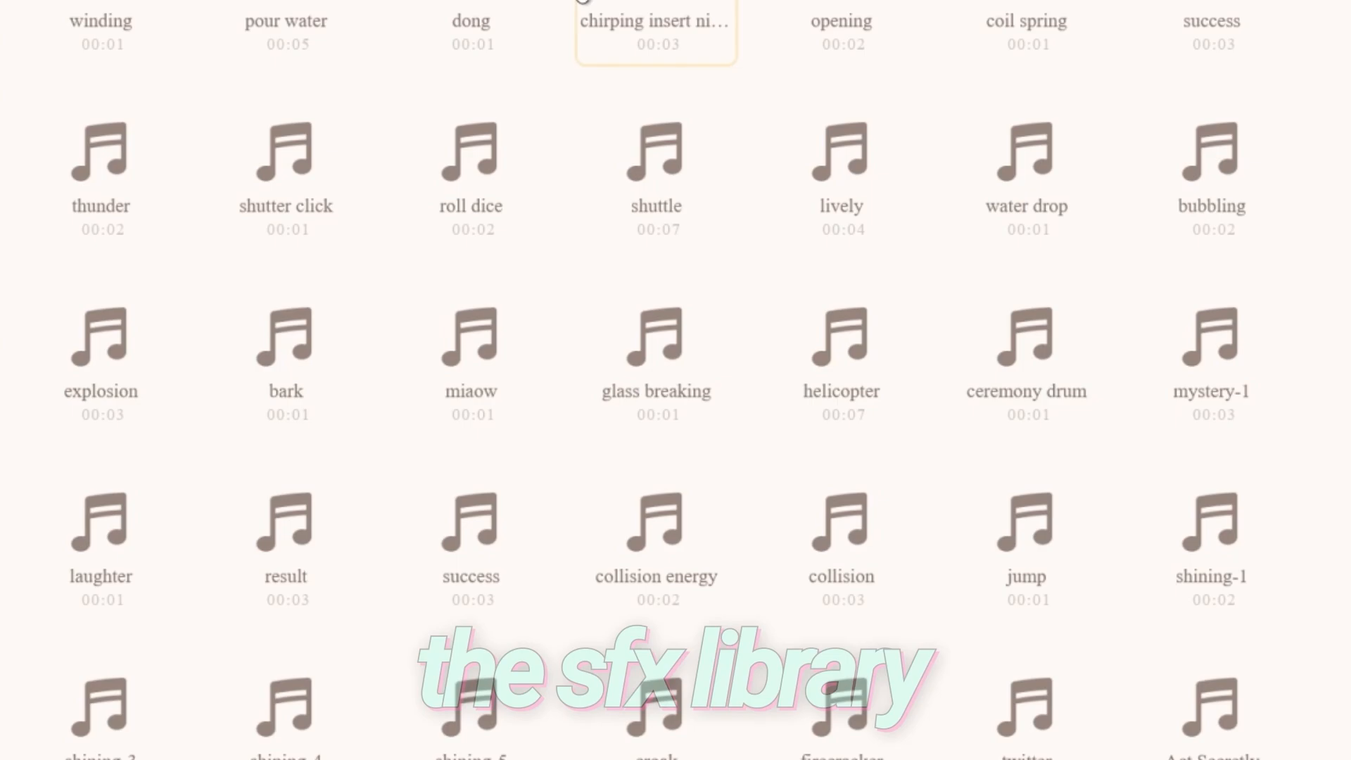
scroll(down, 3)
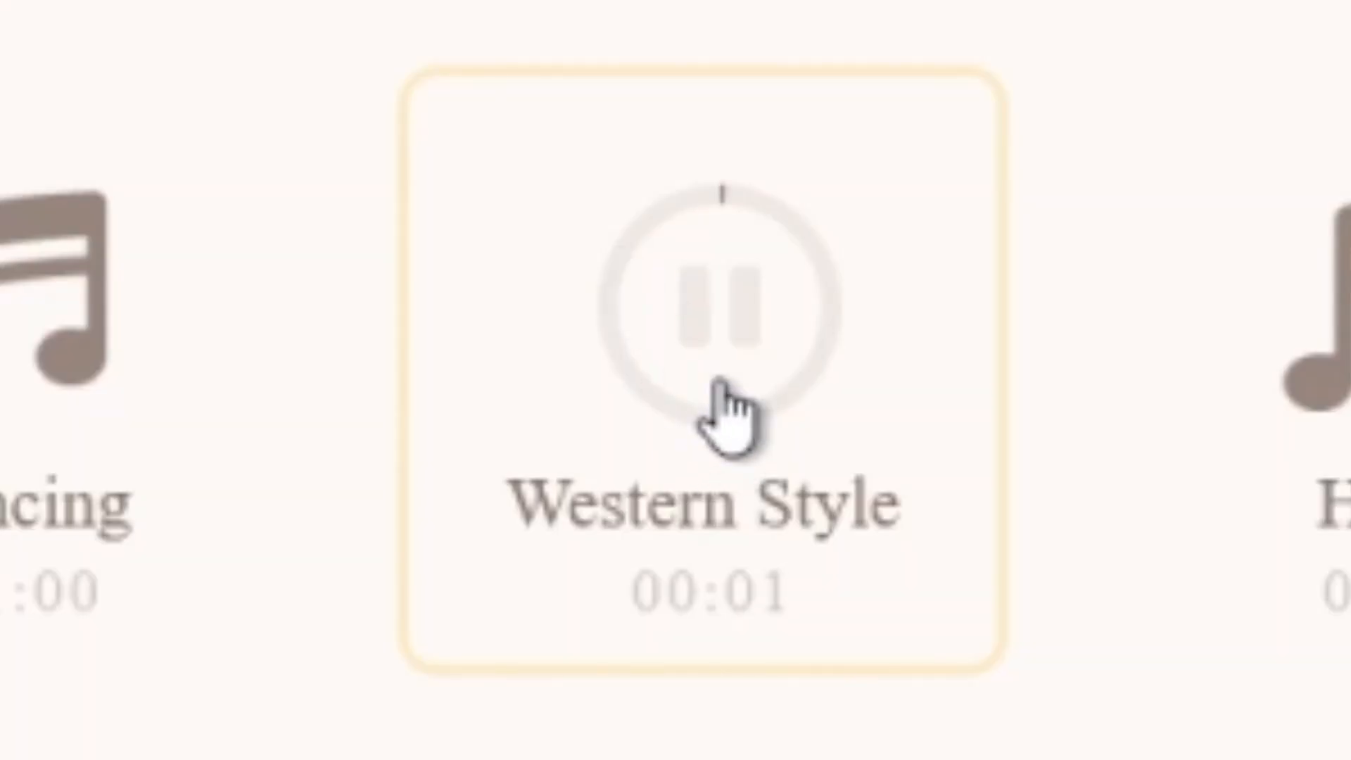
click(711, 310)
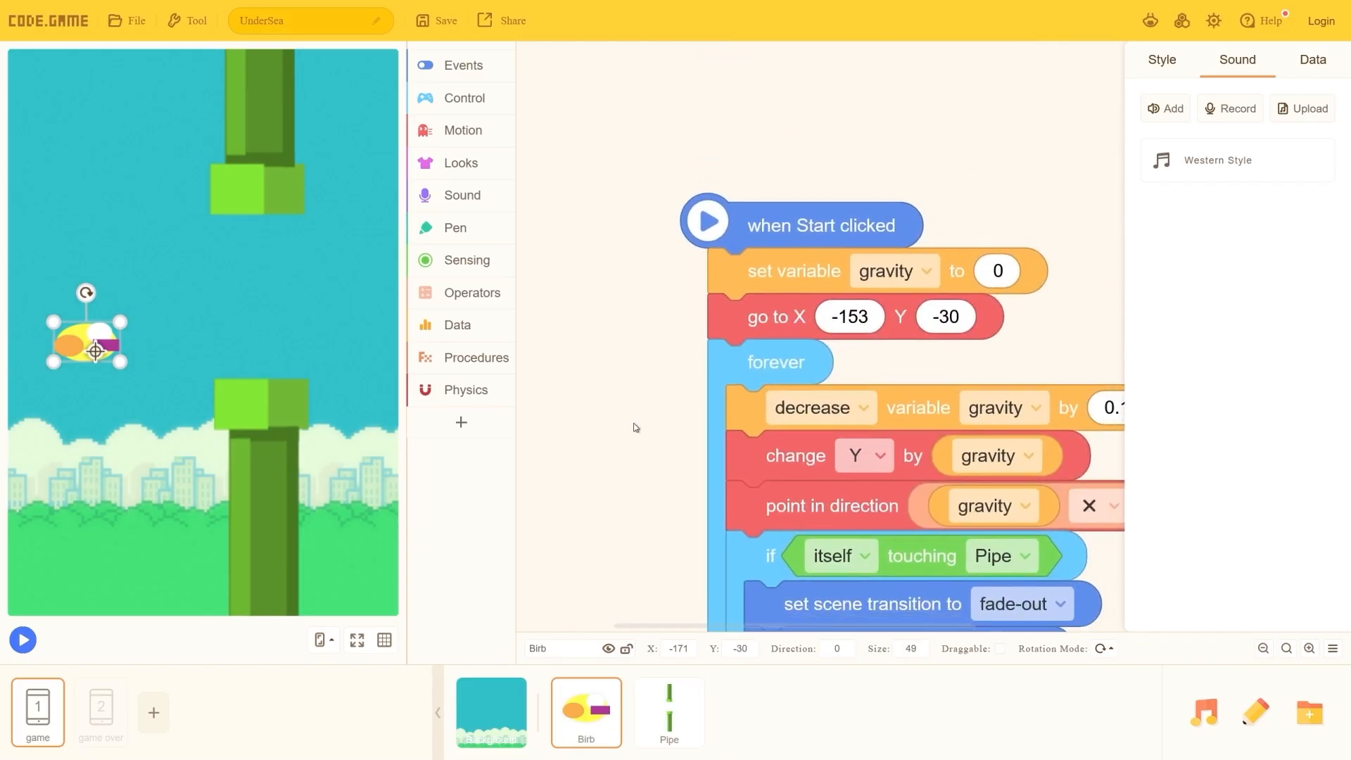
Add a 'when Start clicked, broadcast Start' script, then test-run and stop the game
click(461, 195)
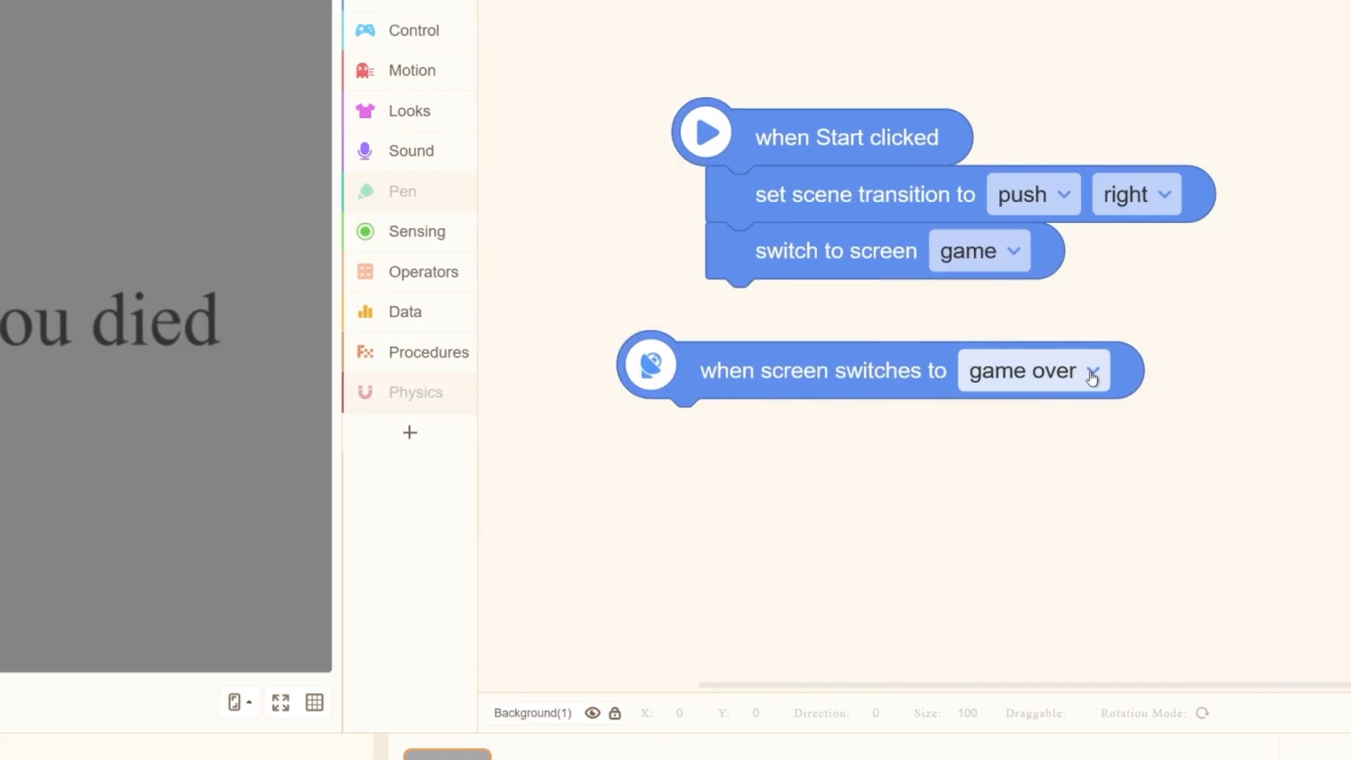
click(411, 70)
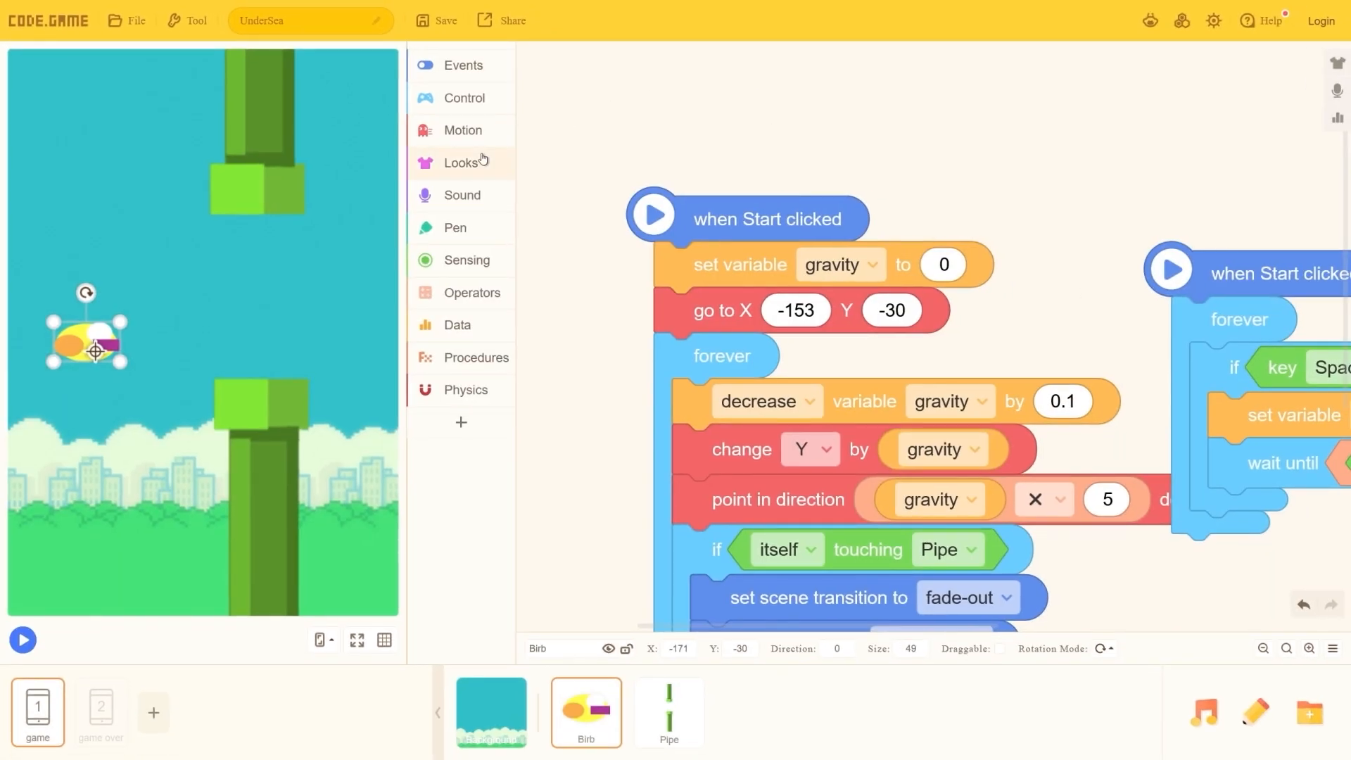
click(464, 65)
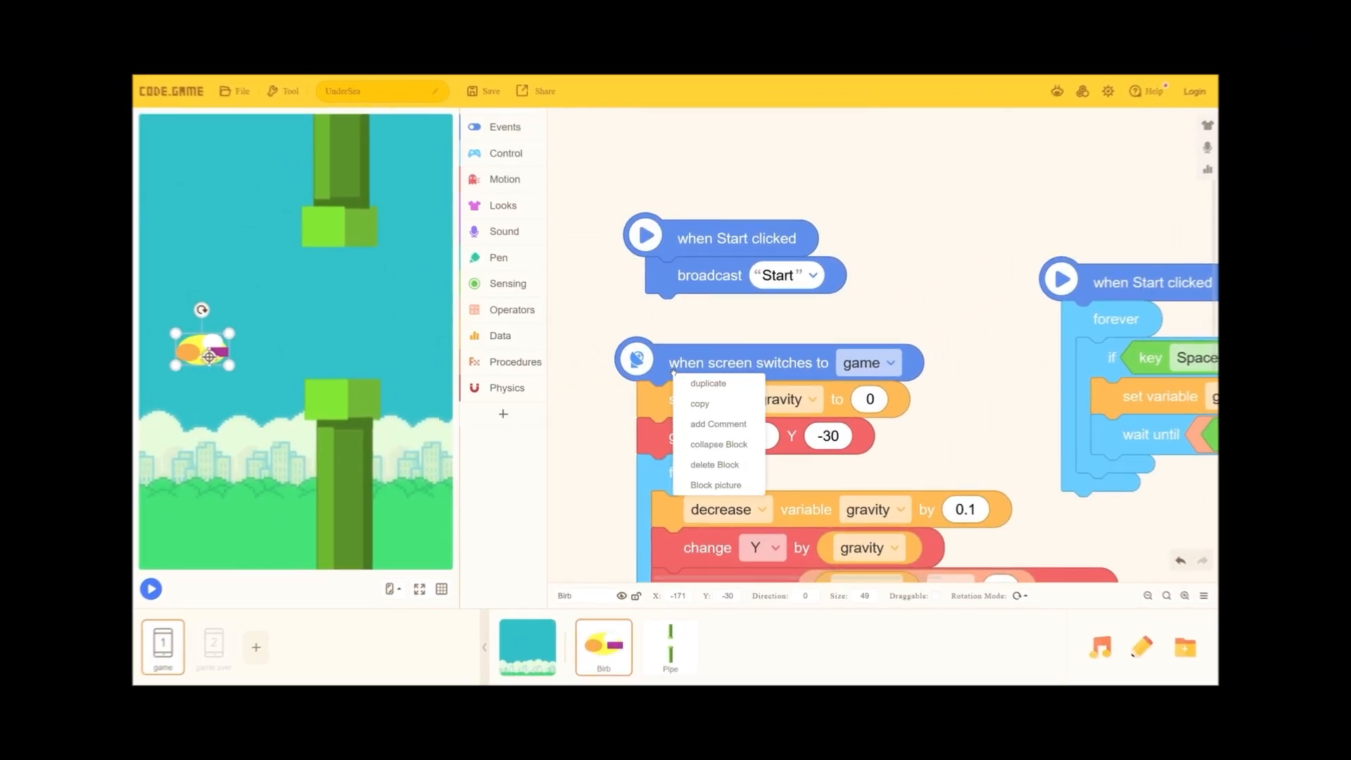
click(150, 588)
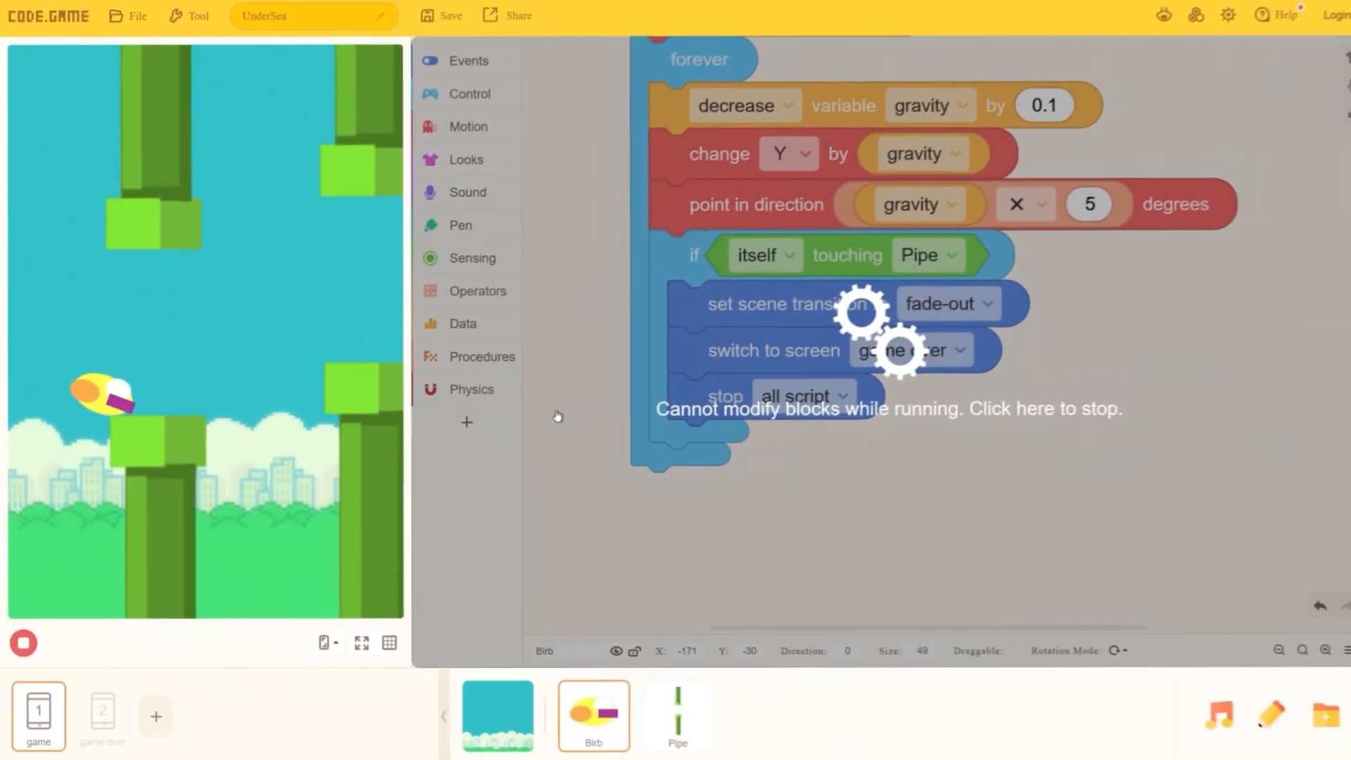
click(22, 642)
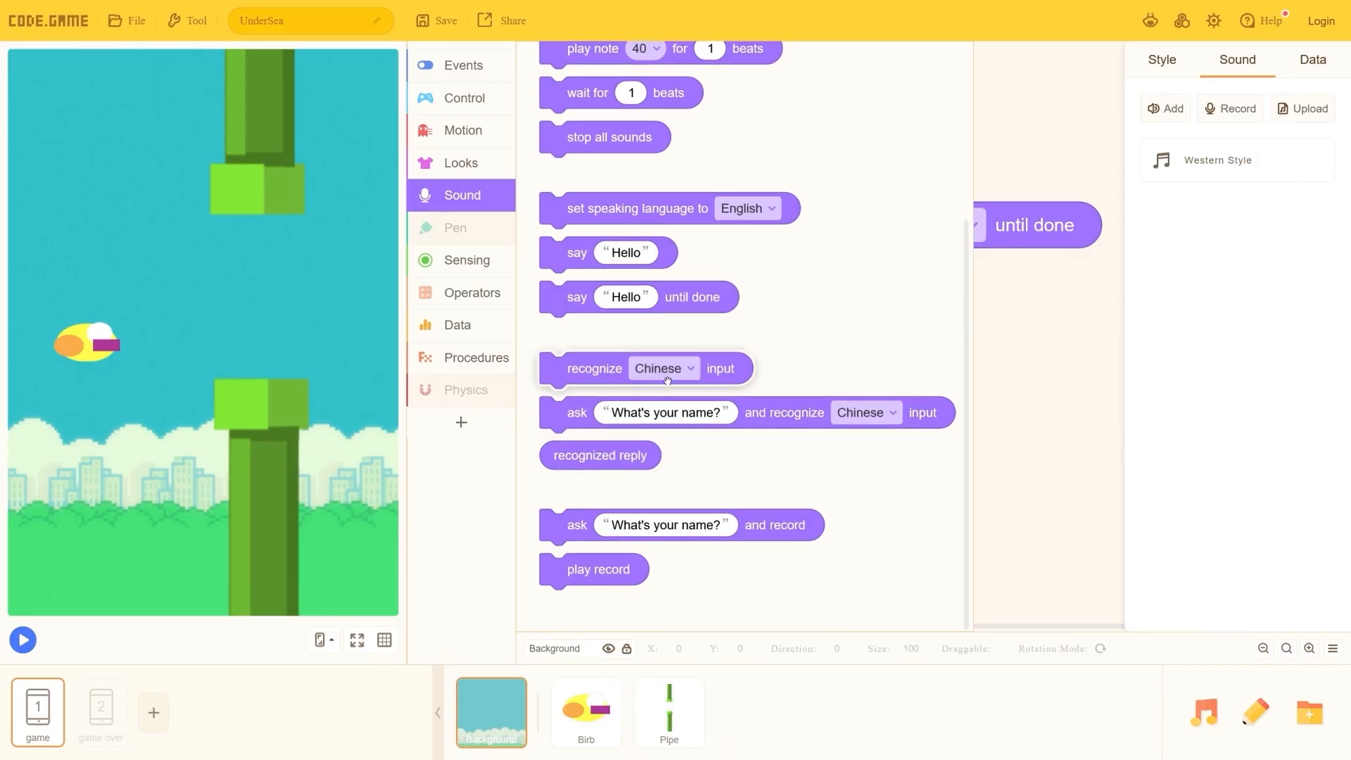
Run the background's ask-and-recognize blocks with recognition set to English, which returns an error
click(664, 368)
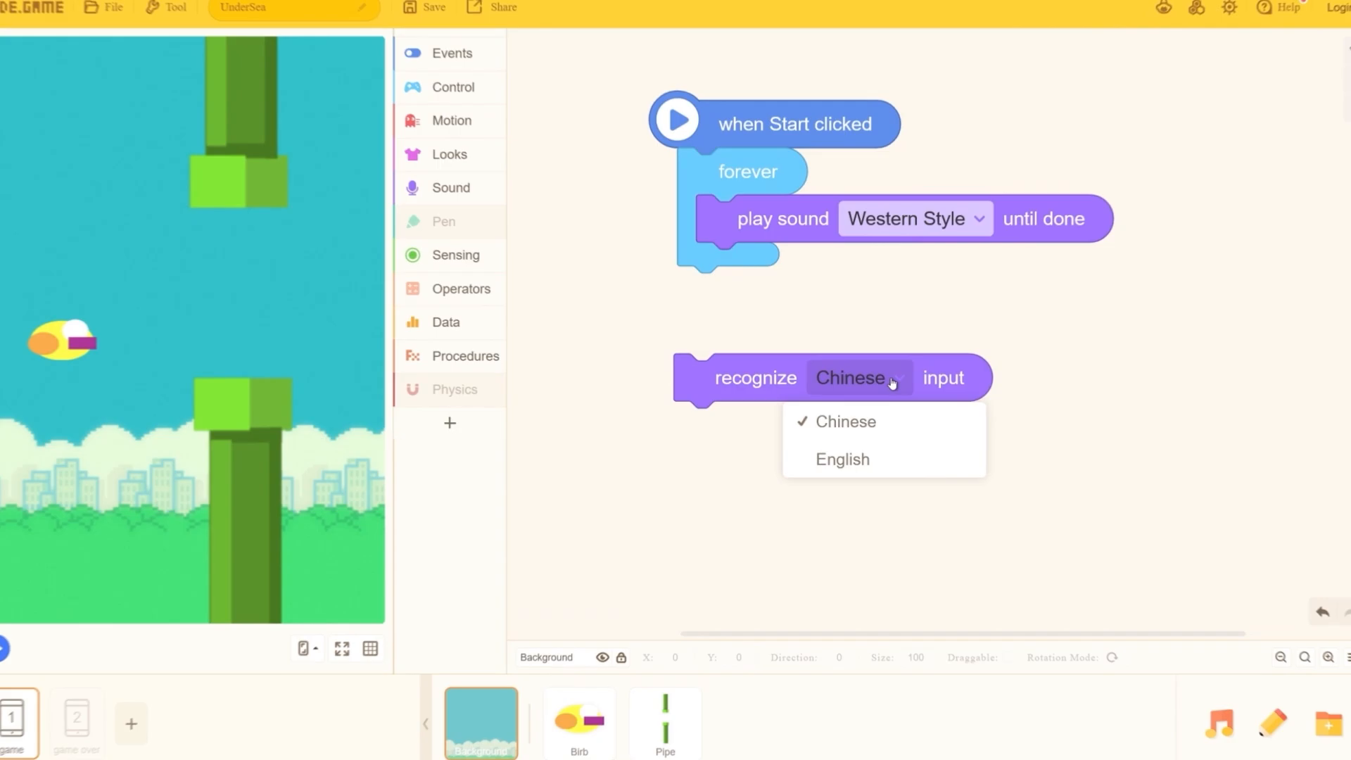
click(841, 460)
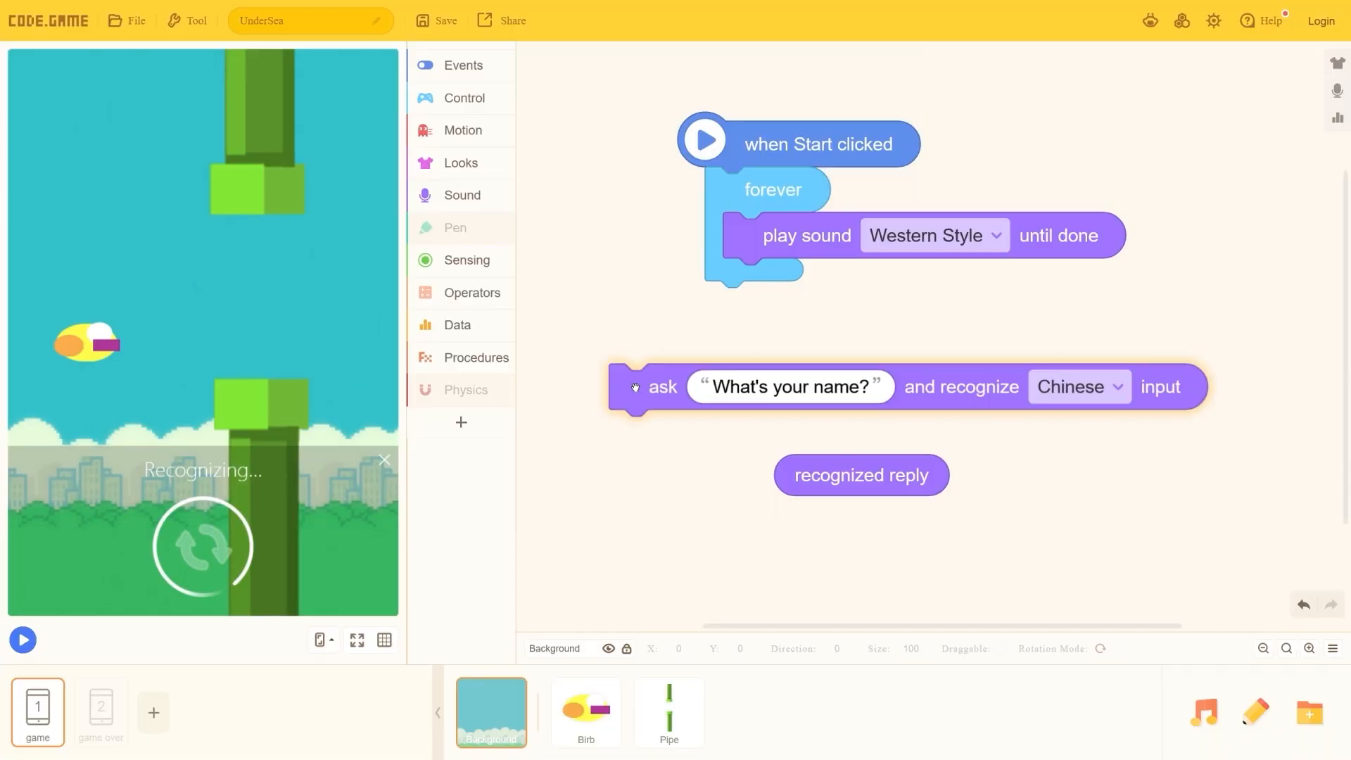
click(461, 195)
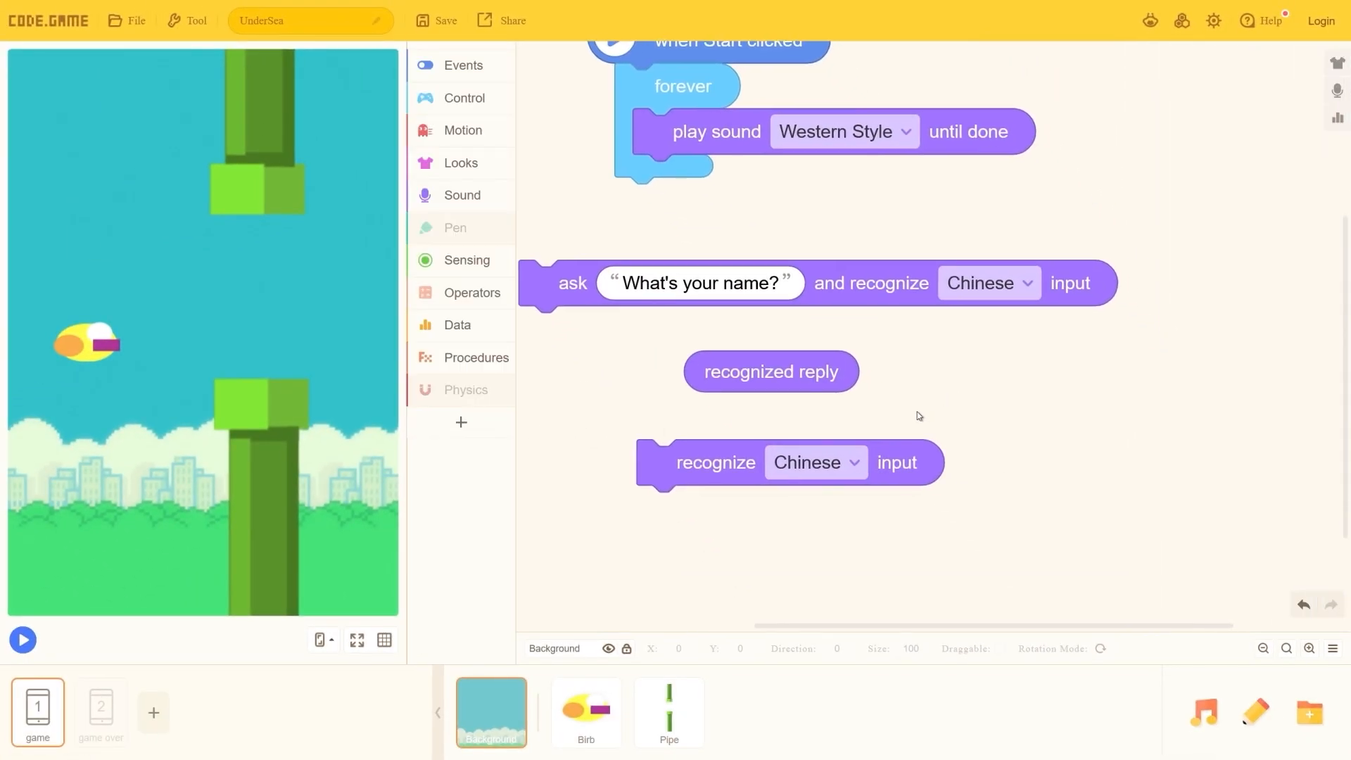
click(804, 467)
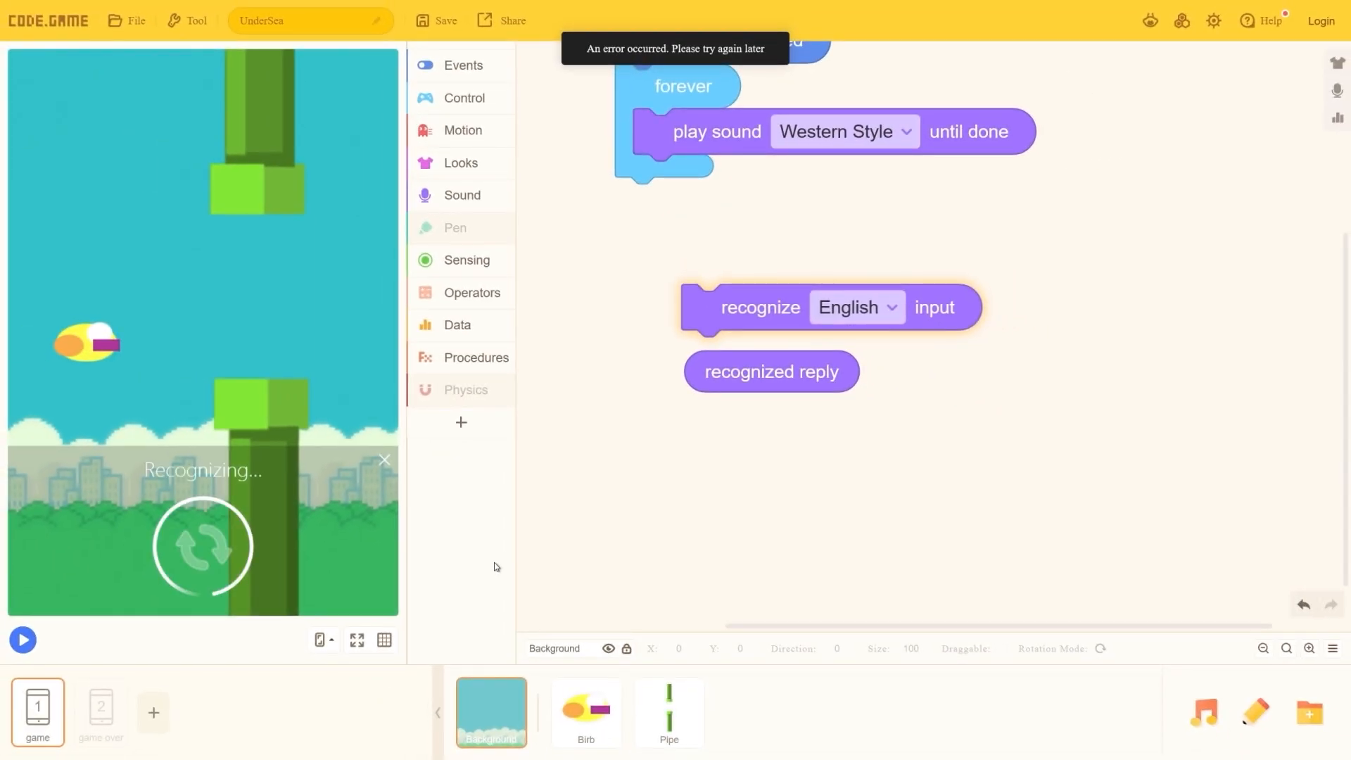
click(383, 459)
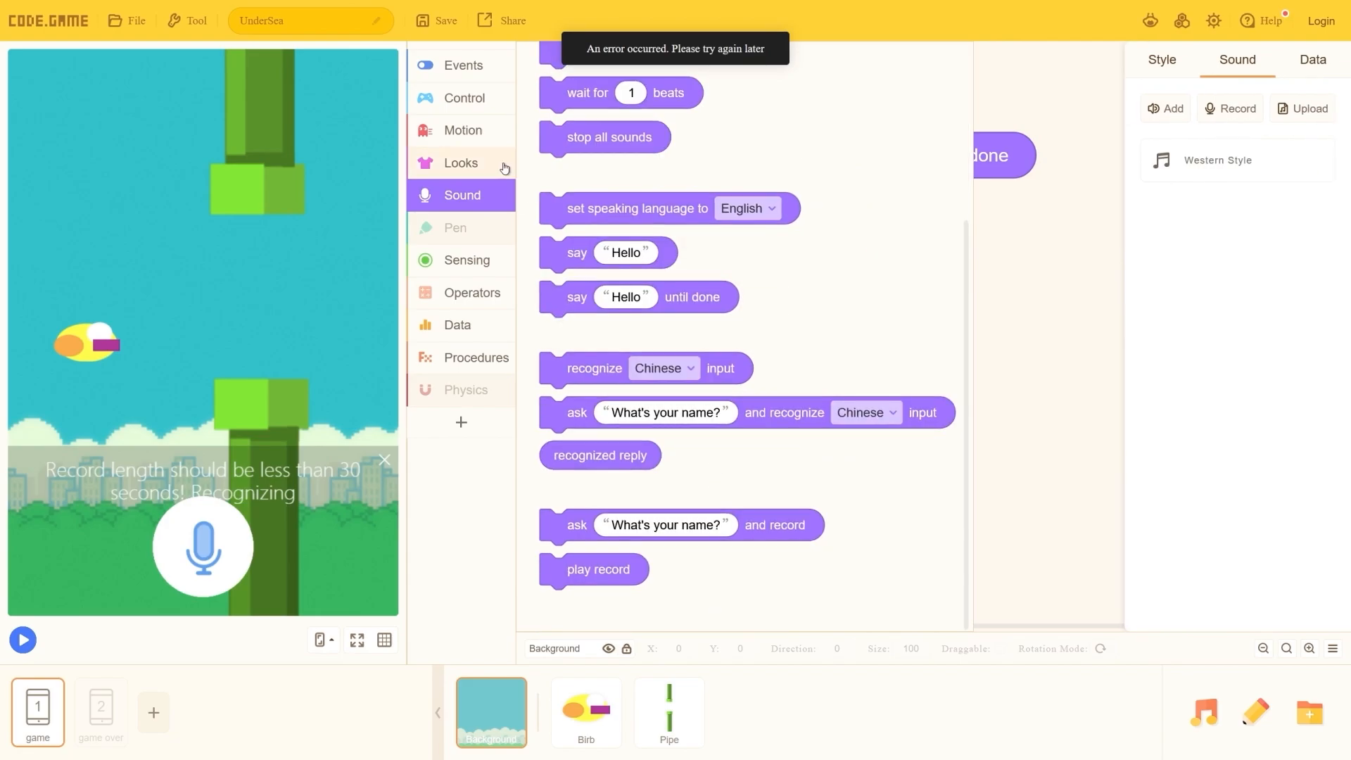
click(460, 163)
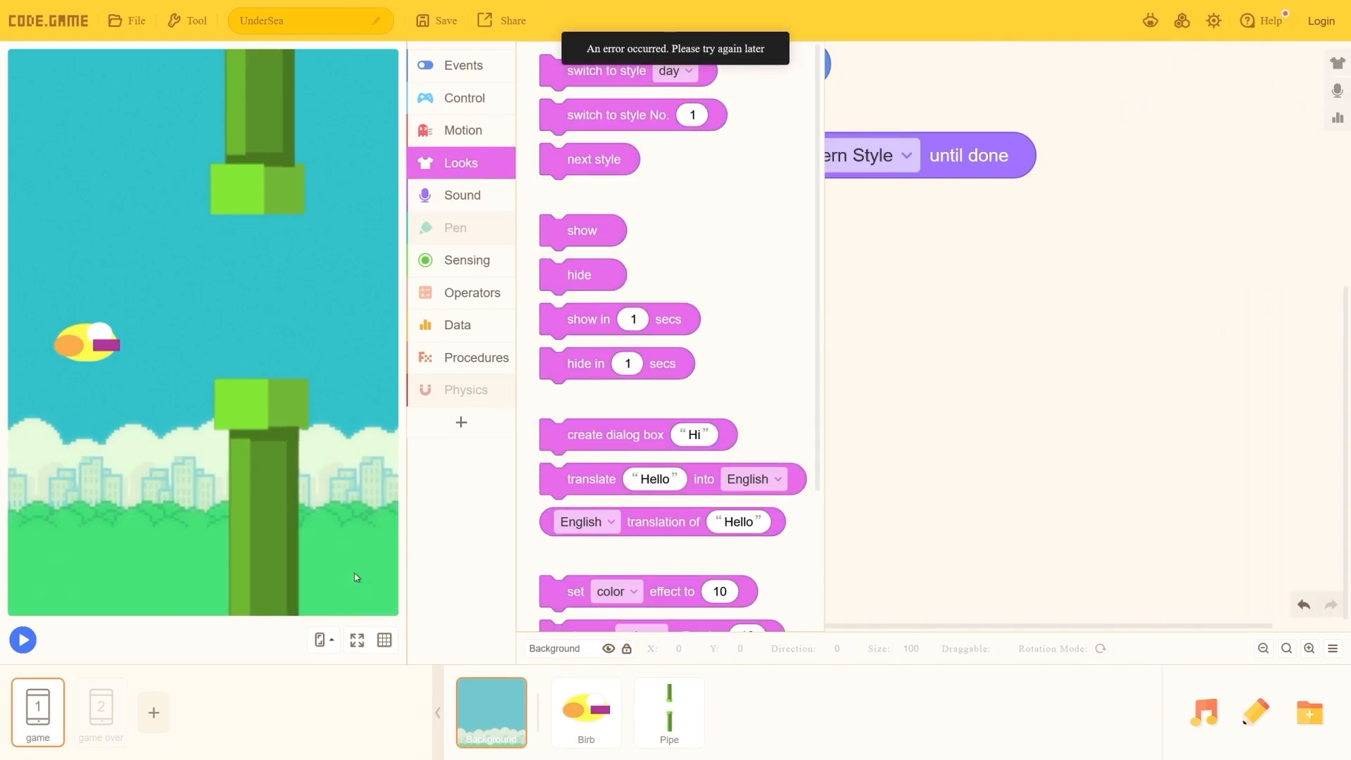
Browse Birb's and Pipe's scripts, then open Blocks Lab previewing the Video extension
click(584, 711)
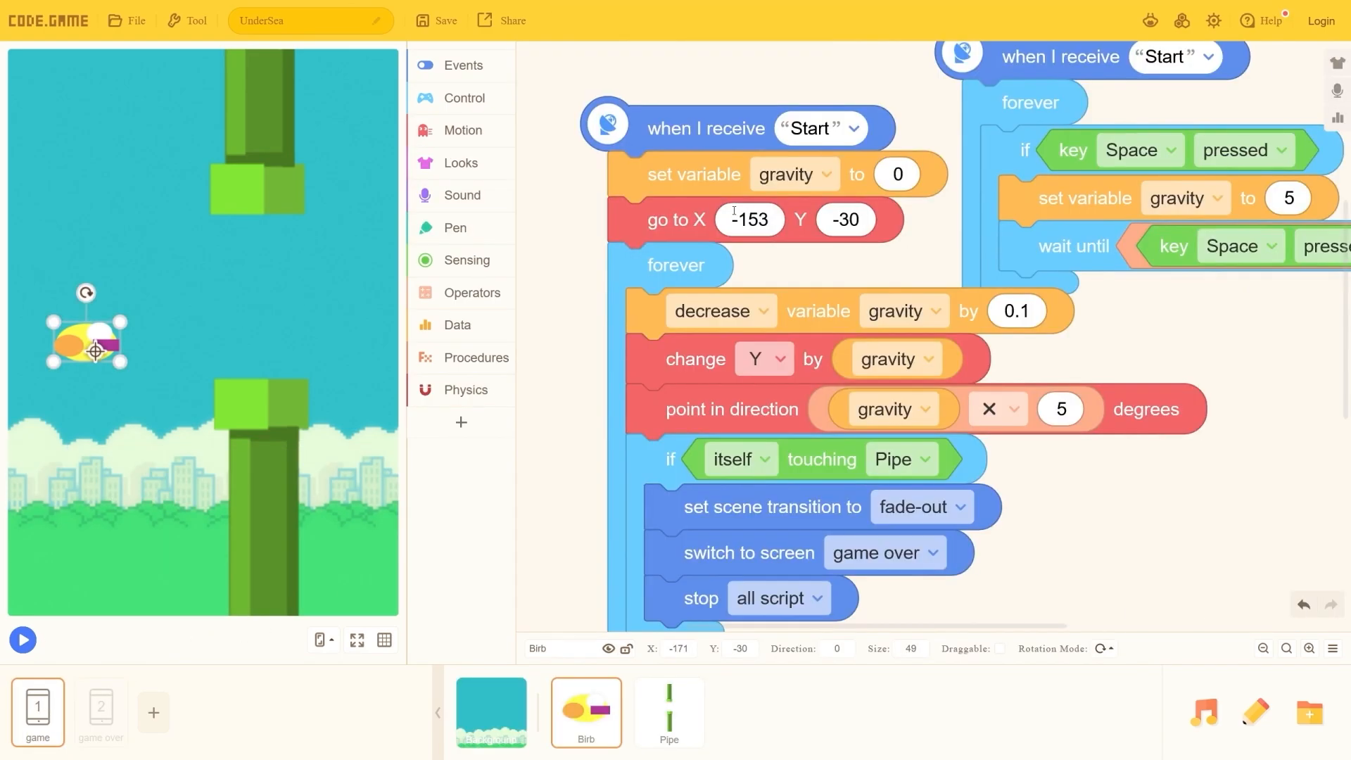
scroll(down, 3)
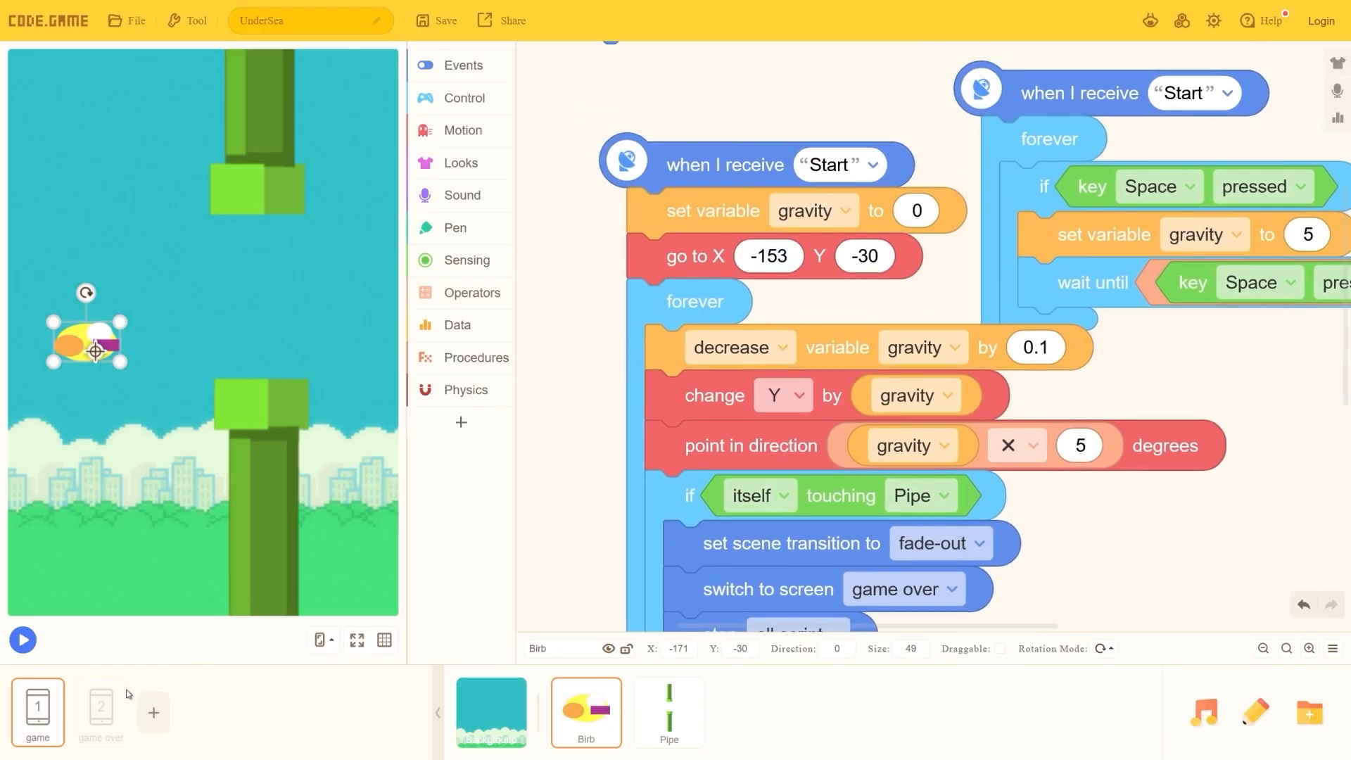
click(669, 713)
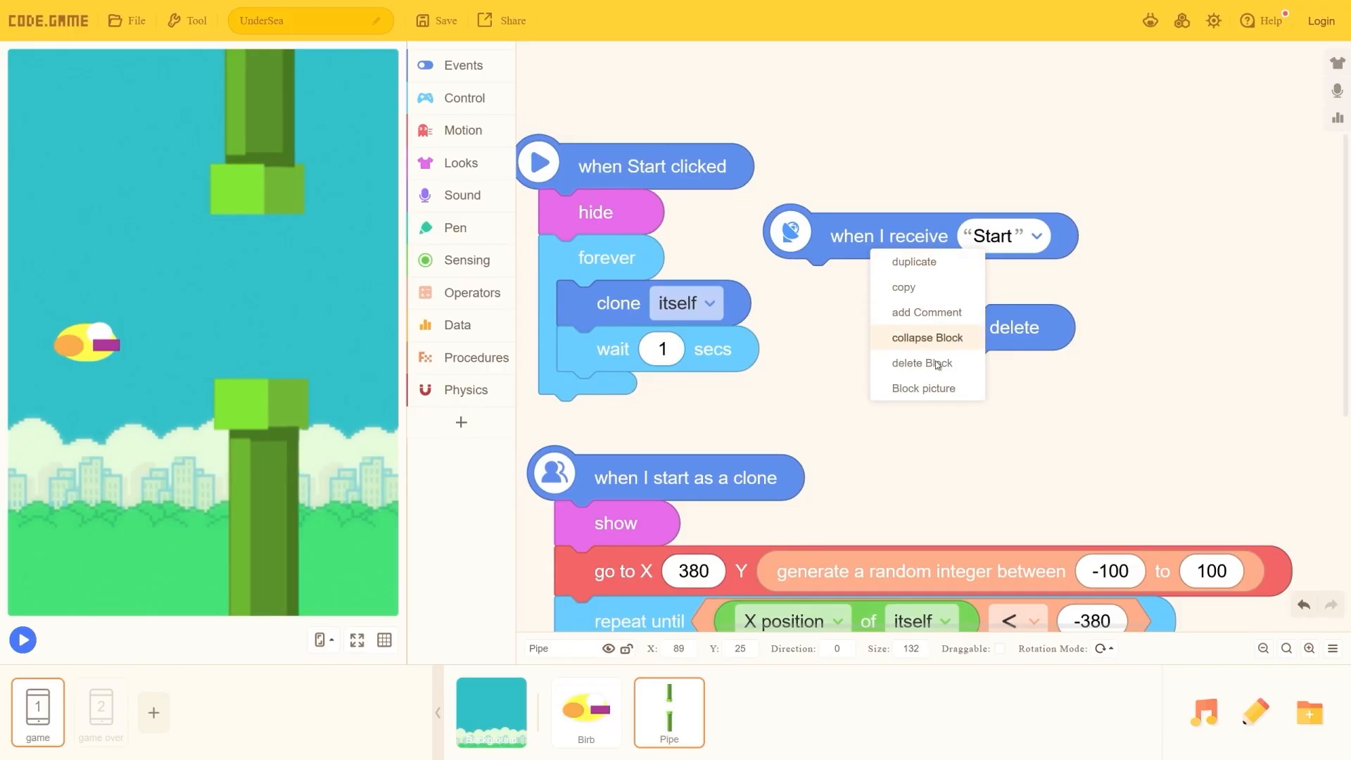
click(460, 422)
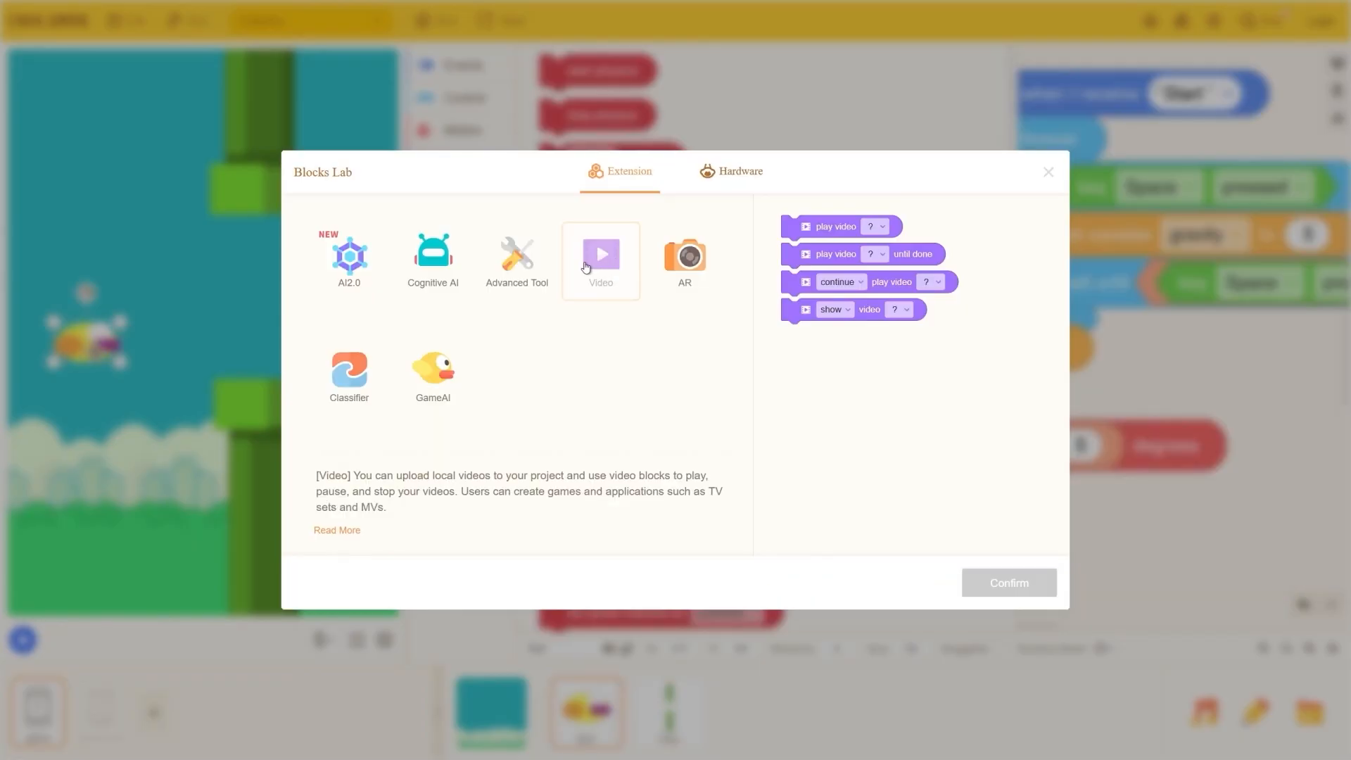
Preview the GameAI extension blocks, then view the Hardware boards with Arduino Uno checked
click(433, 375)
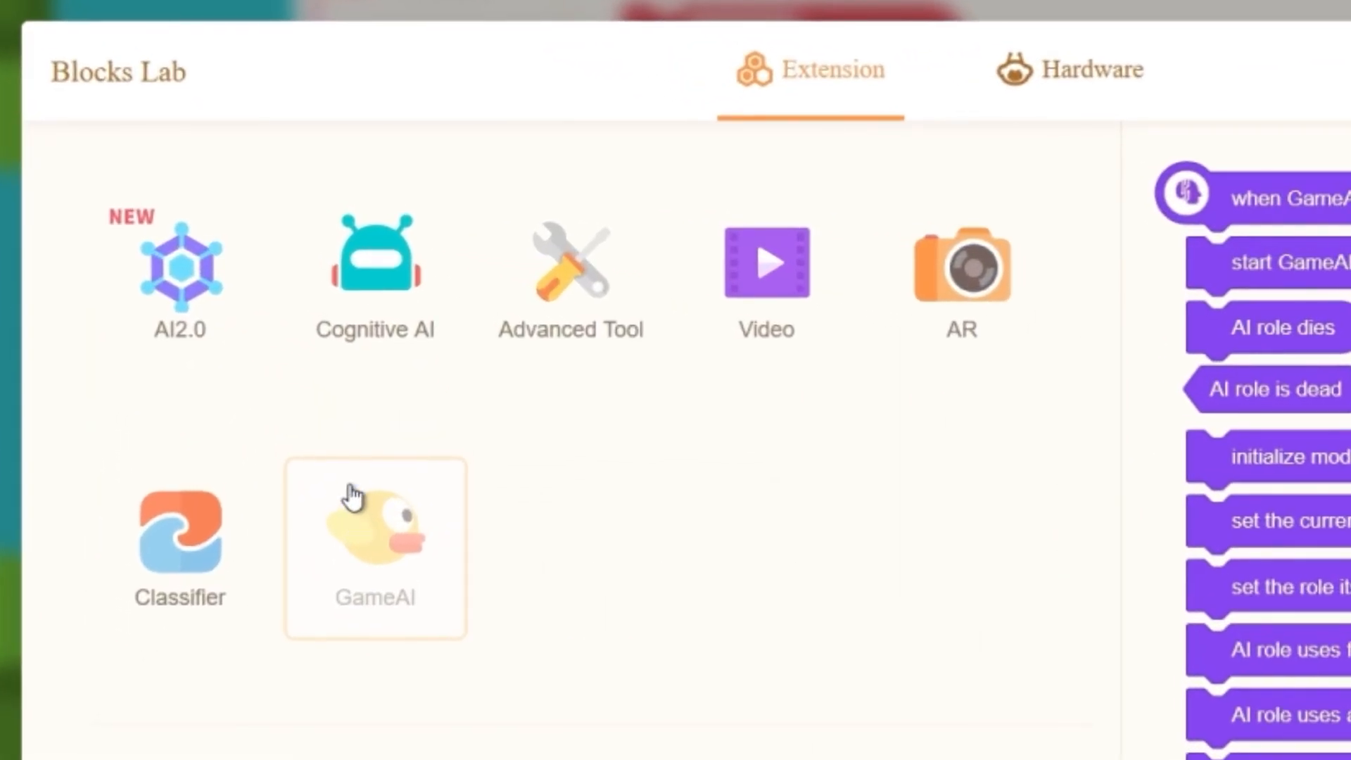
click(1094, 70)
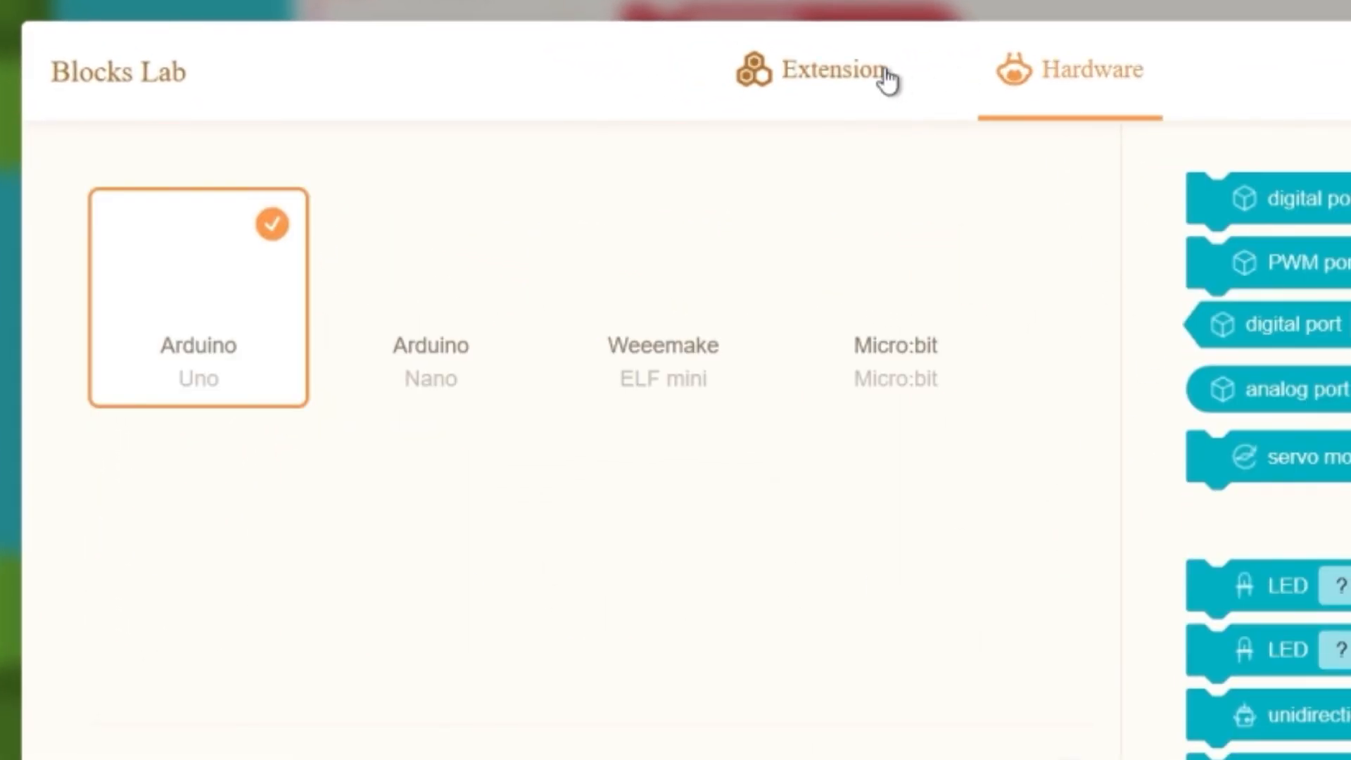